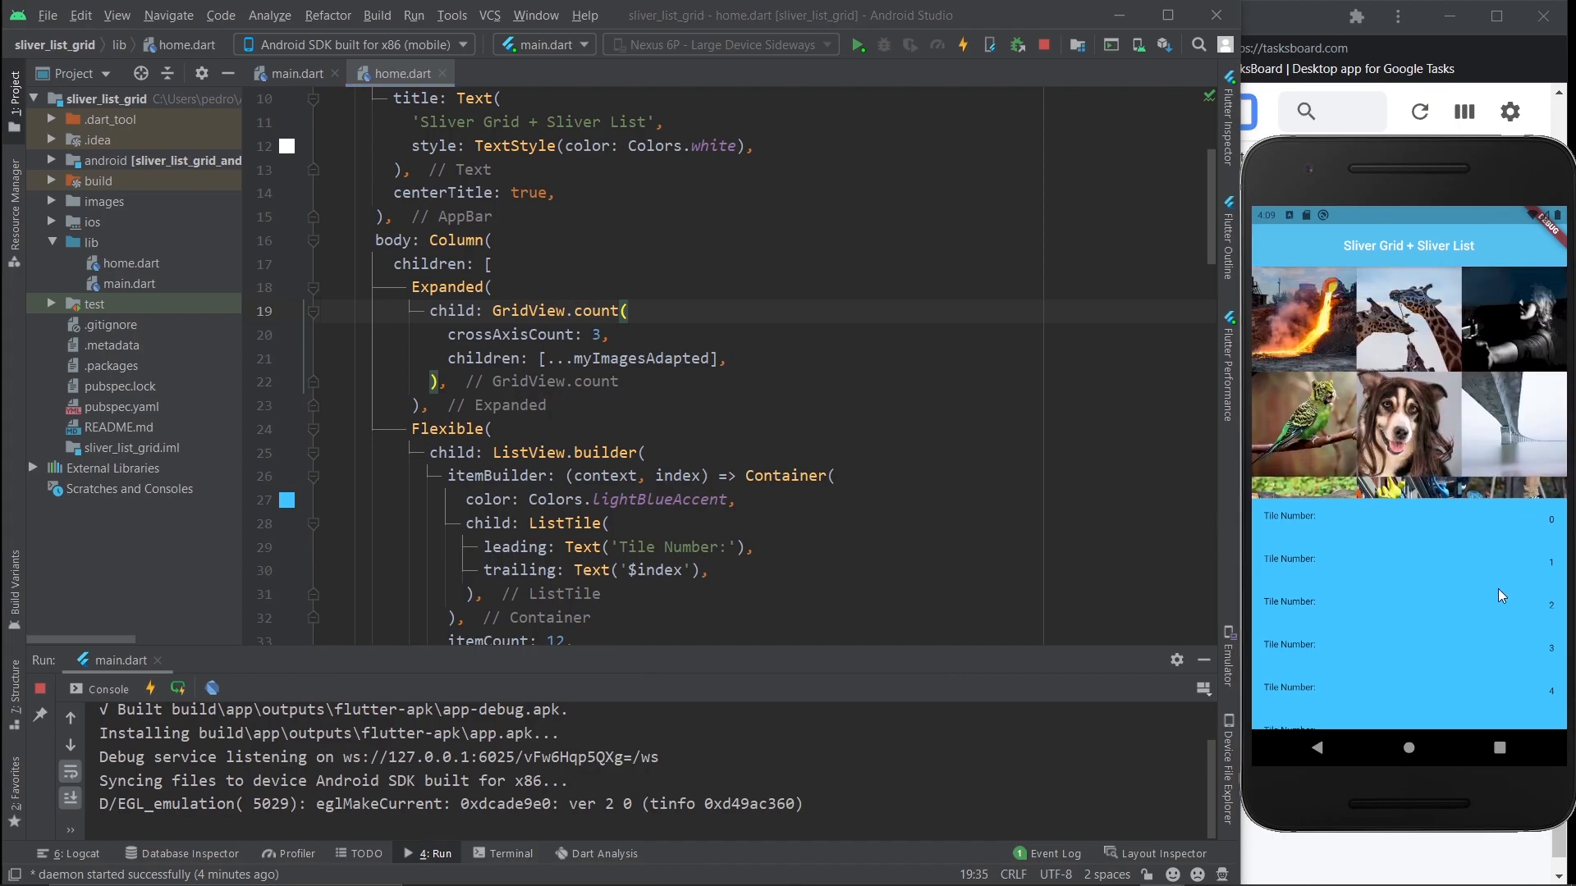
Step: Remove the Expanded wrapper from GridView.count and the Flexible wrapper from ListView.builder, keeping their children
{"action": "scroll", "scroll_direction": "down", "scroll_amount": 3}
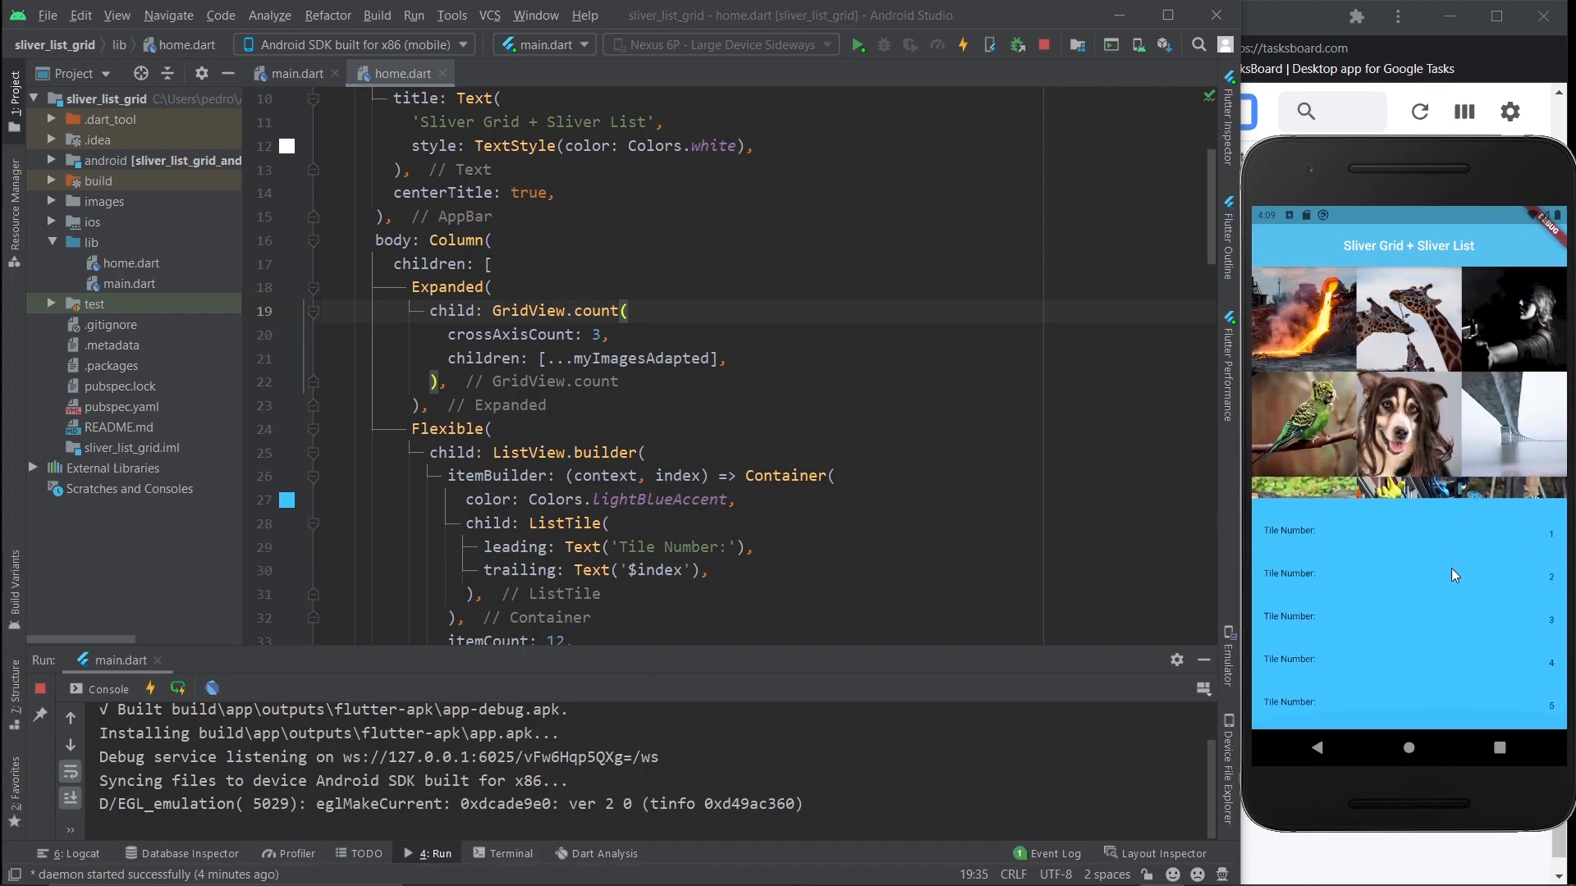
{"action": "scroll", "scroll_direction": "down", "scroll_amount": 3}
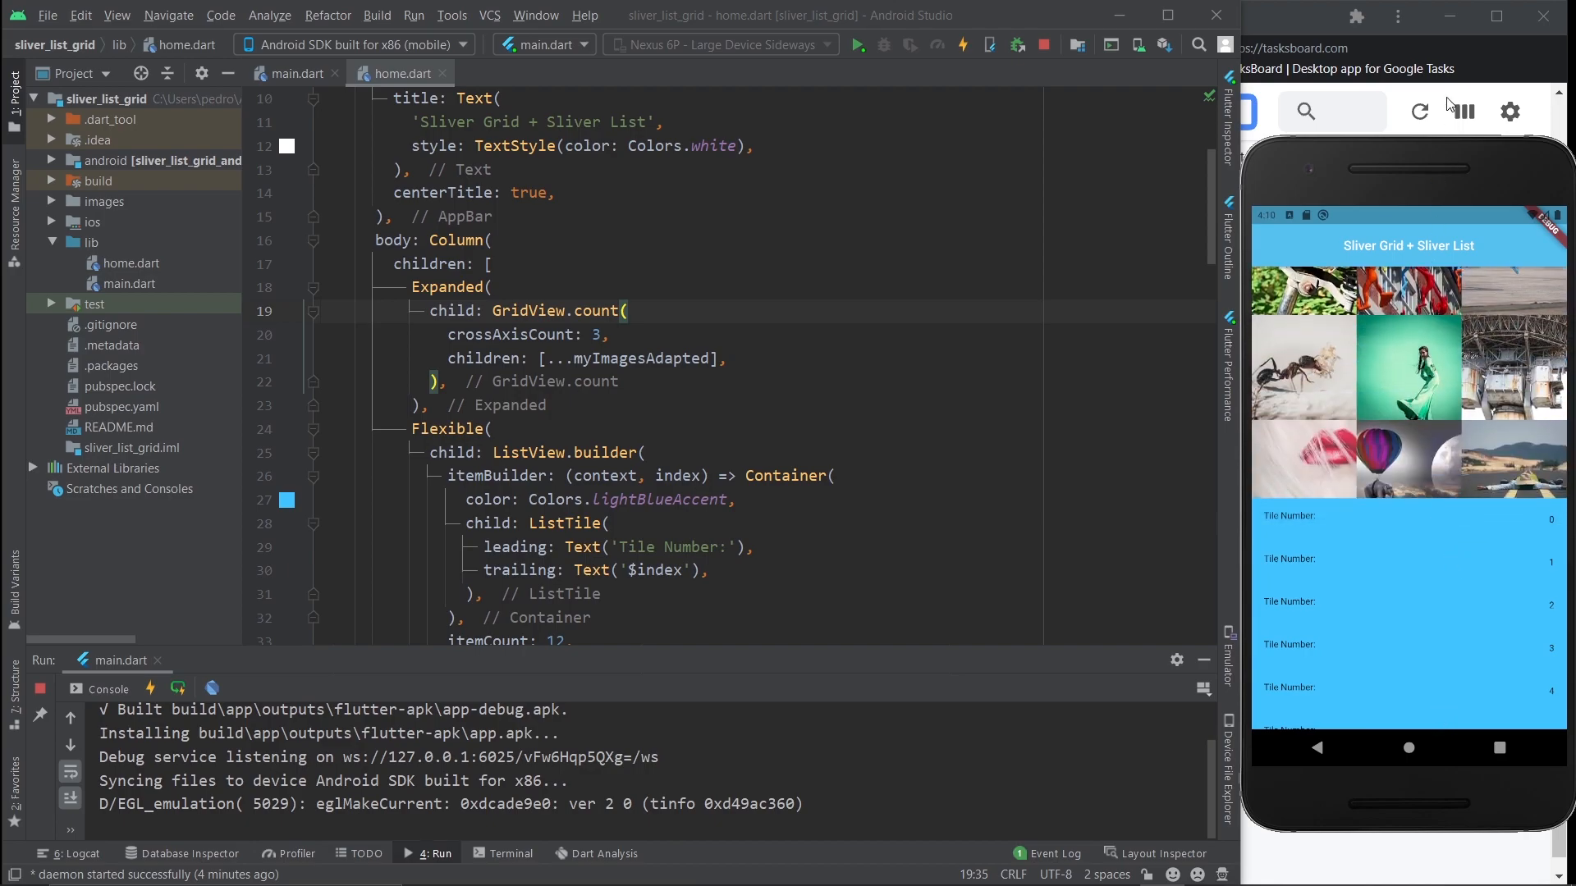
{"action": "scroll", "scroll_direction": "down", "scroll_amount": 3}
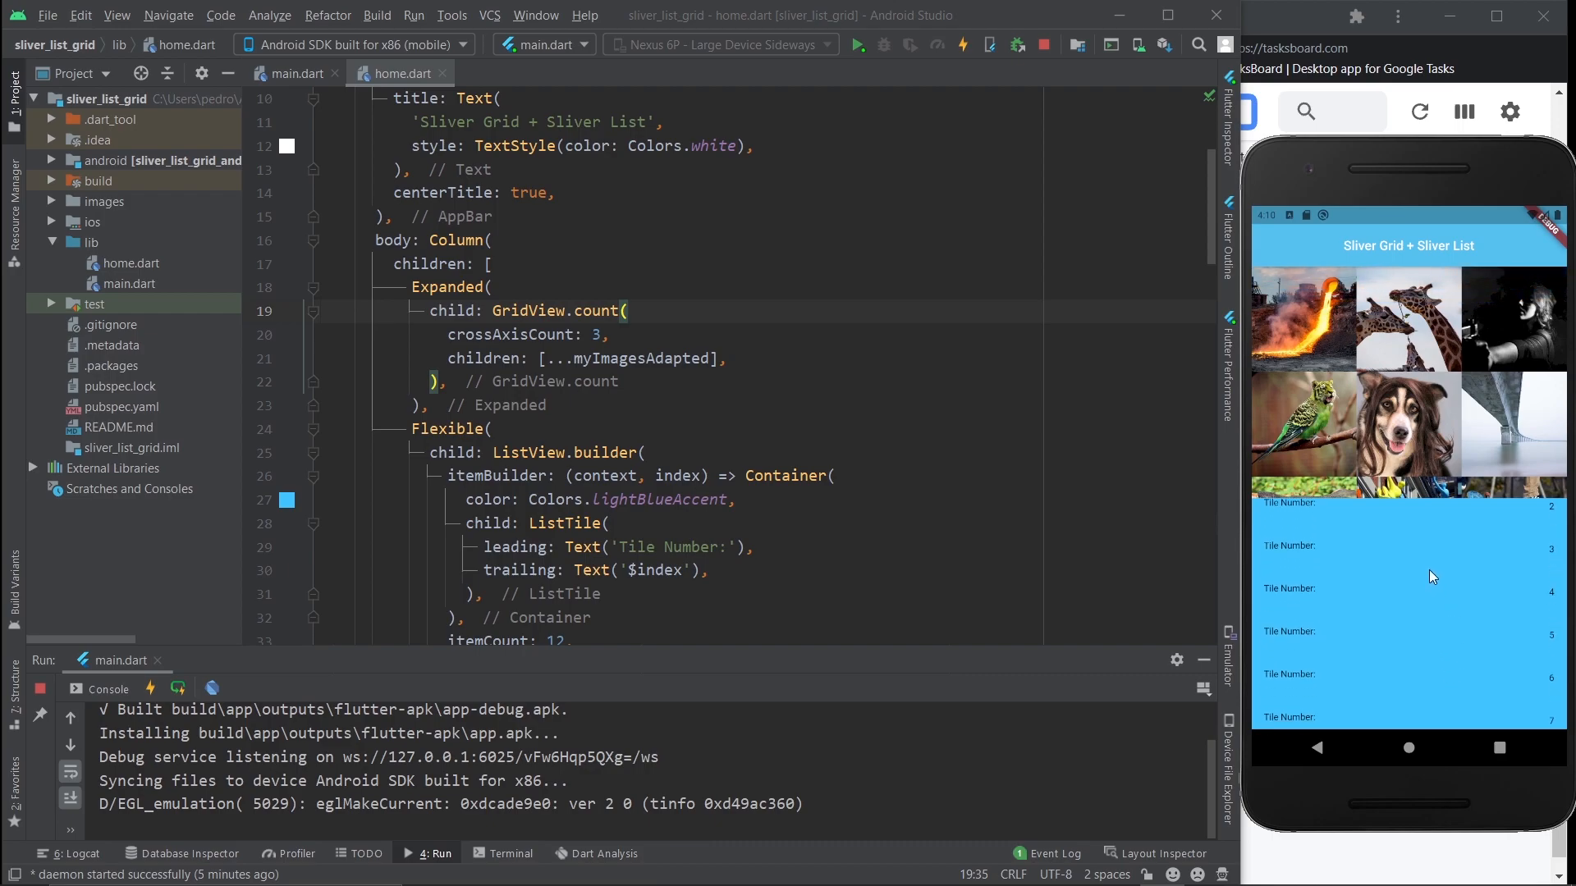
{"action": "scroll", "scroll_direction": "down", "scroll_amount": 3}
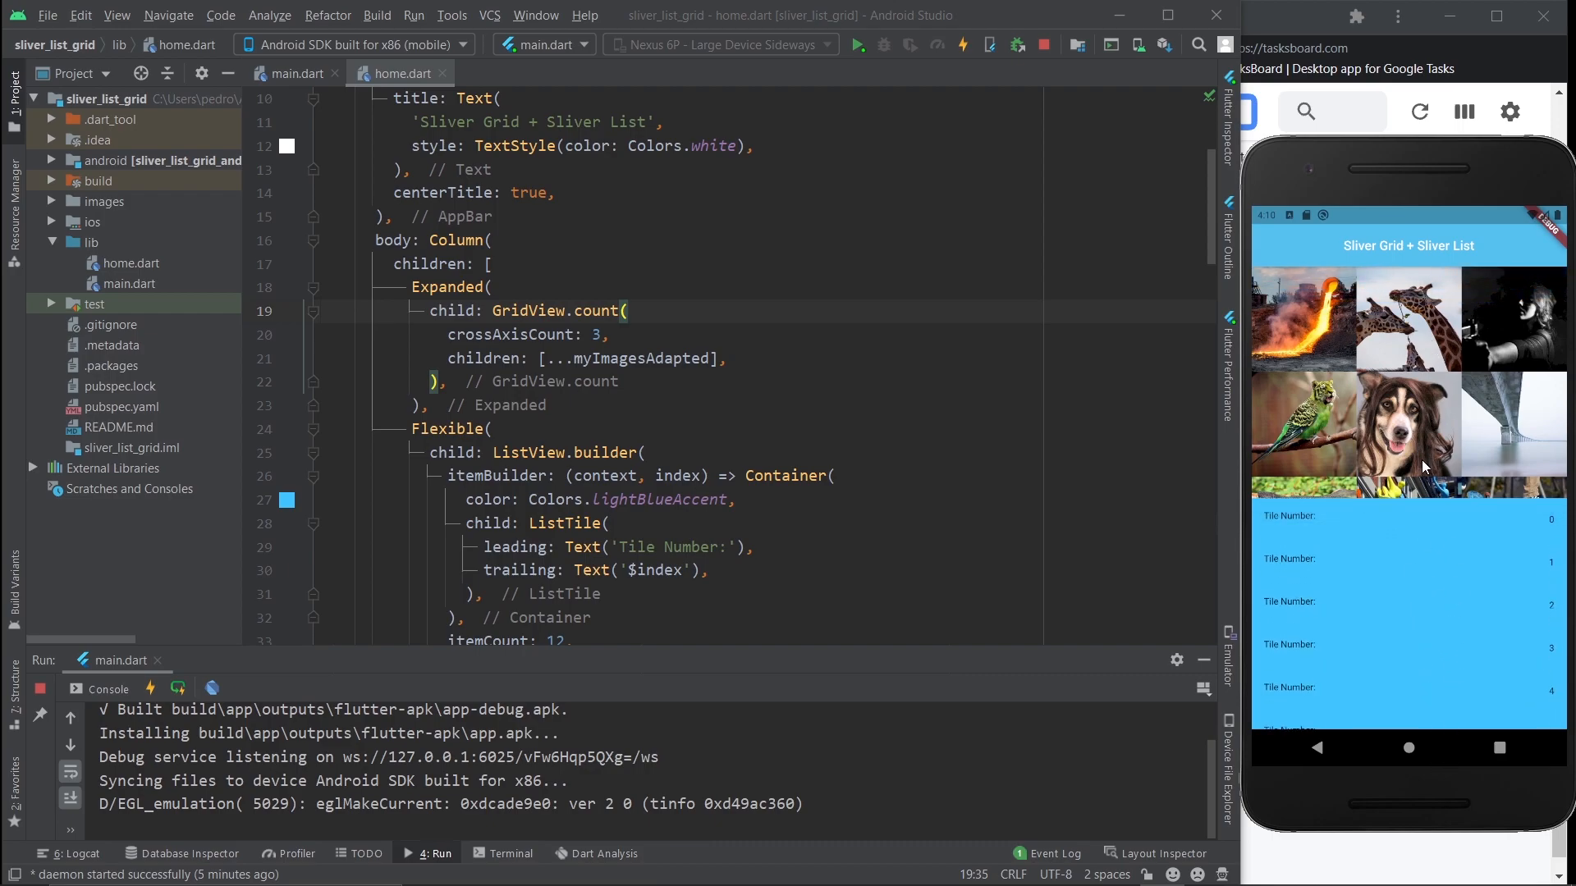
{"action": "mouse_move", "coordinate": [1385, 415]}
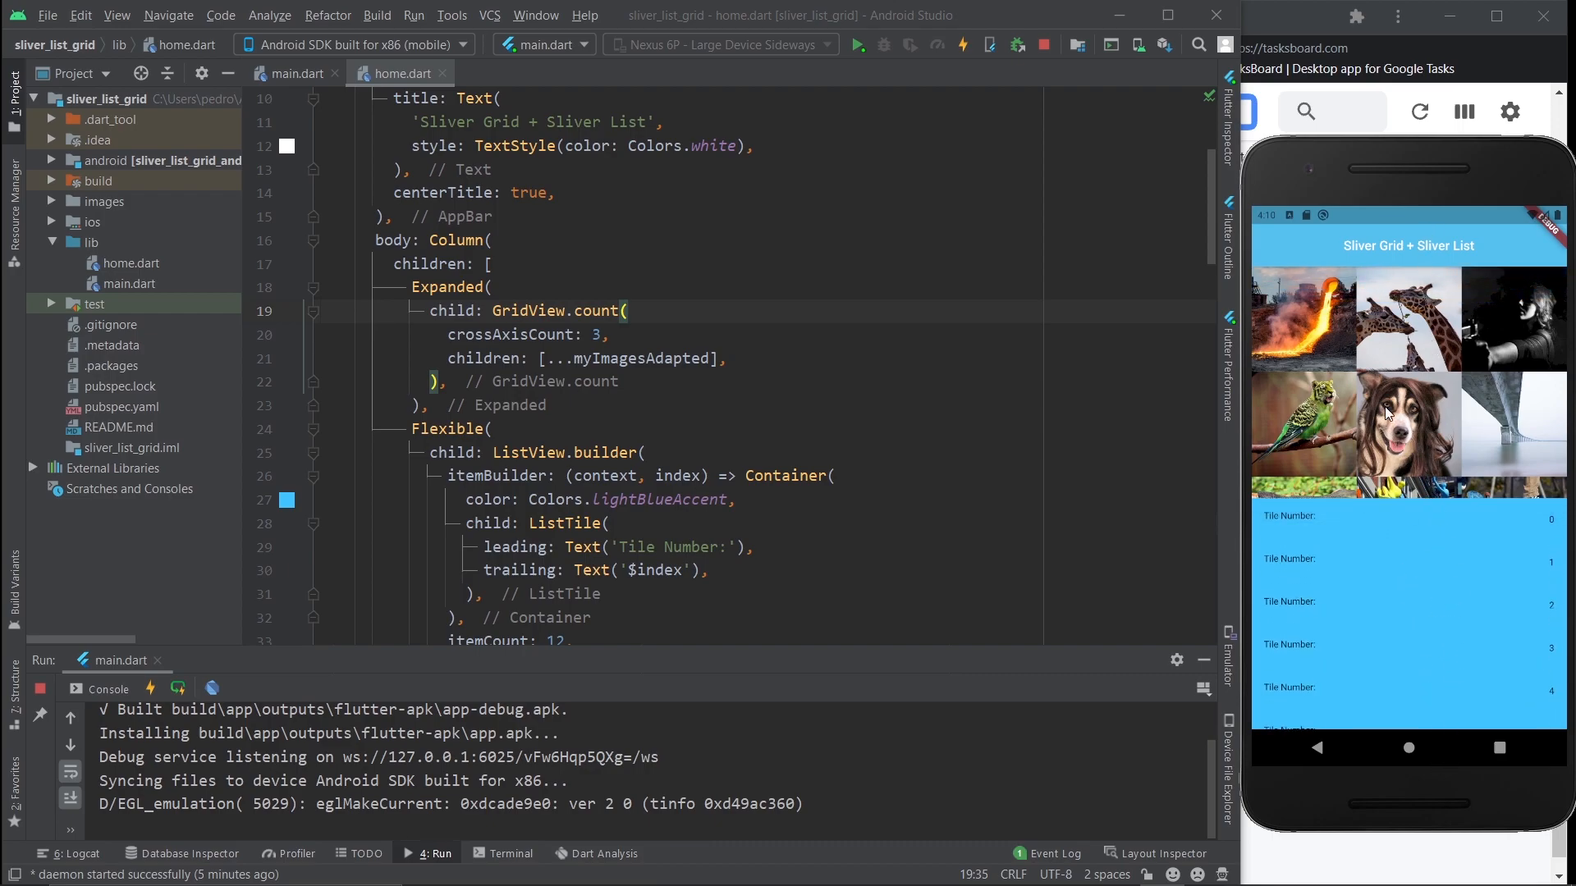
{"action": "scroll", "scroll_direction": "down", "scroll_amount": 3}
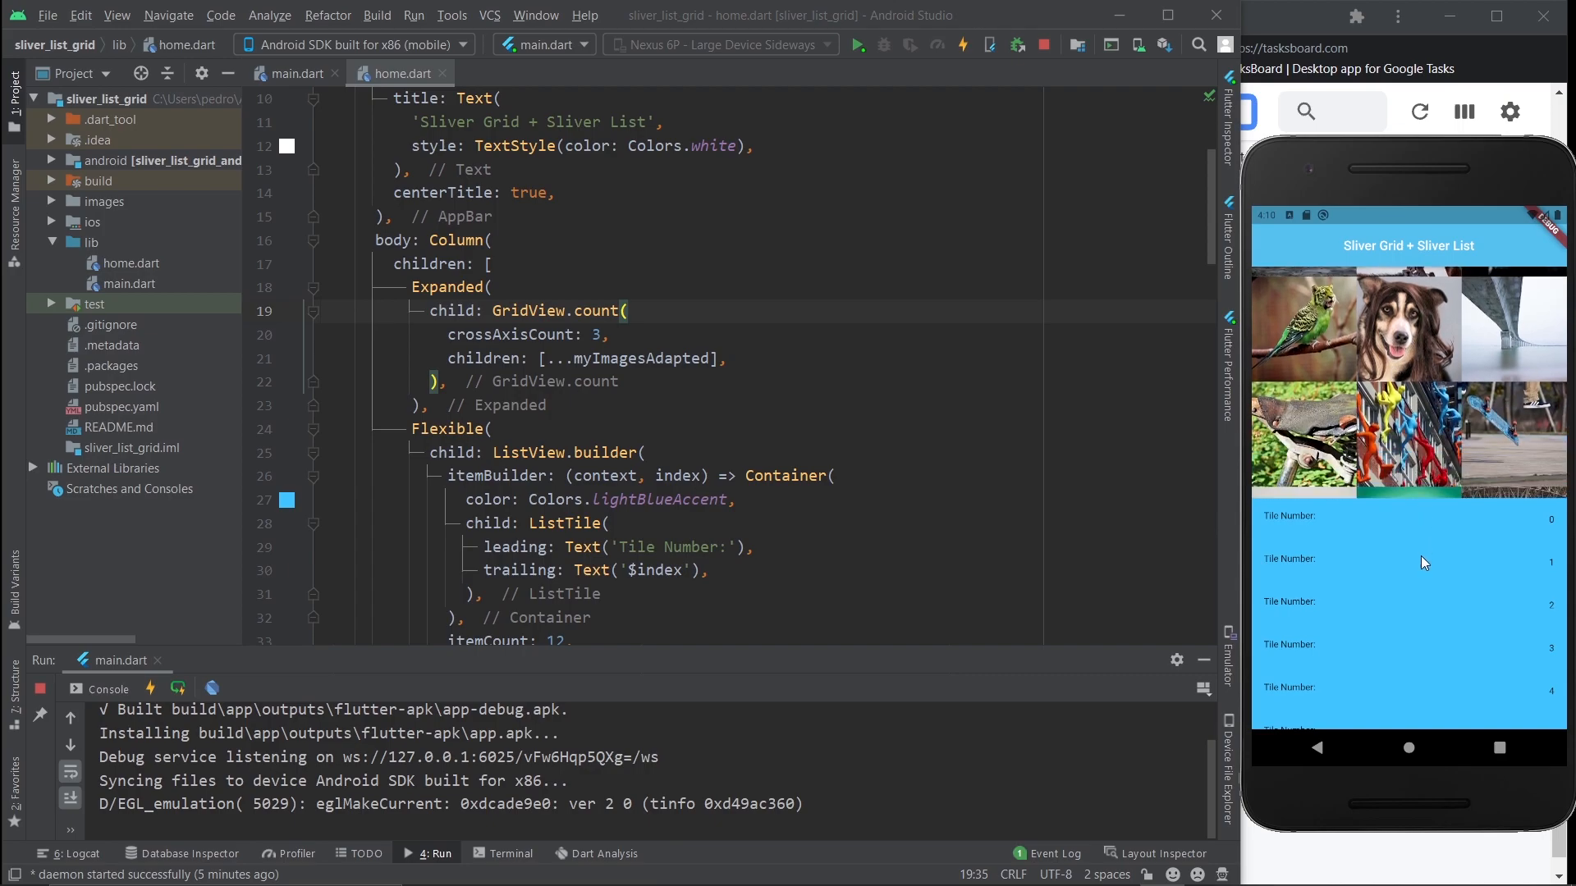
{"action": "mouse_move", "coordinate": [1400, 407]}
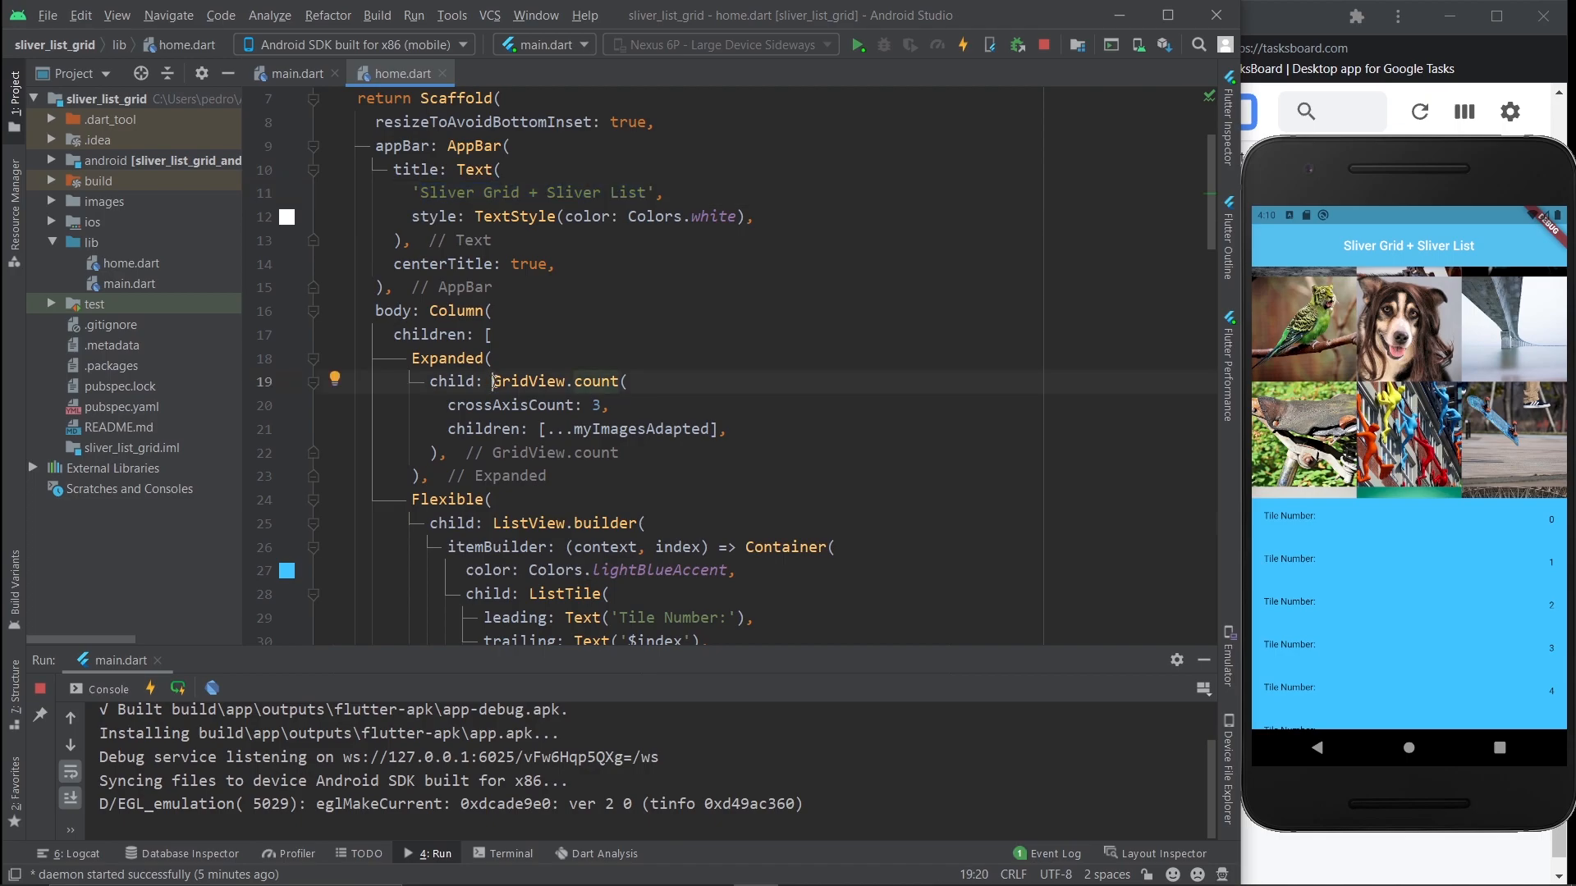
{"action": "scroll", "scroll_direction": "down", "scroll_amount": 3}
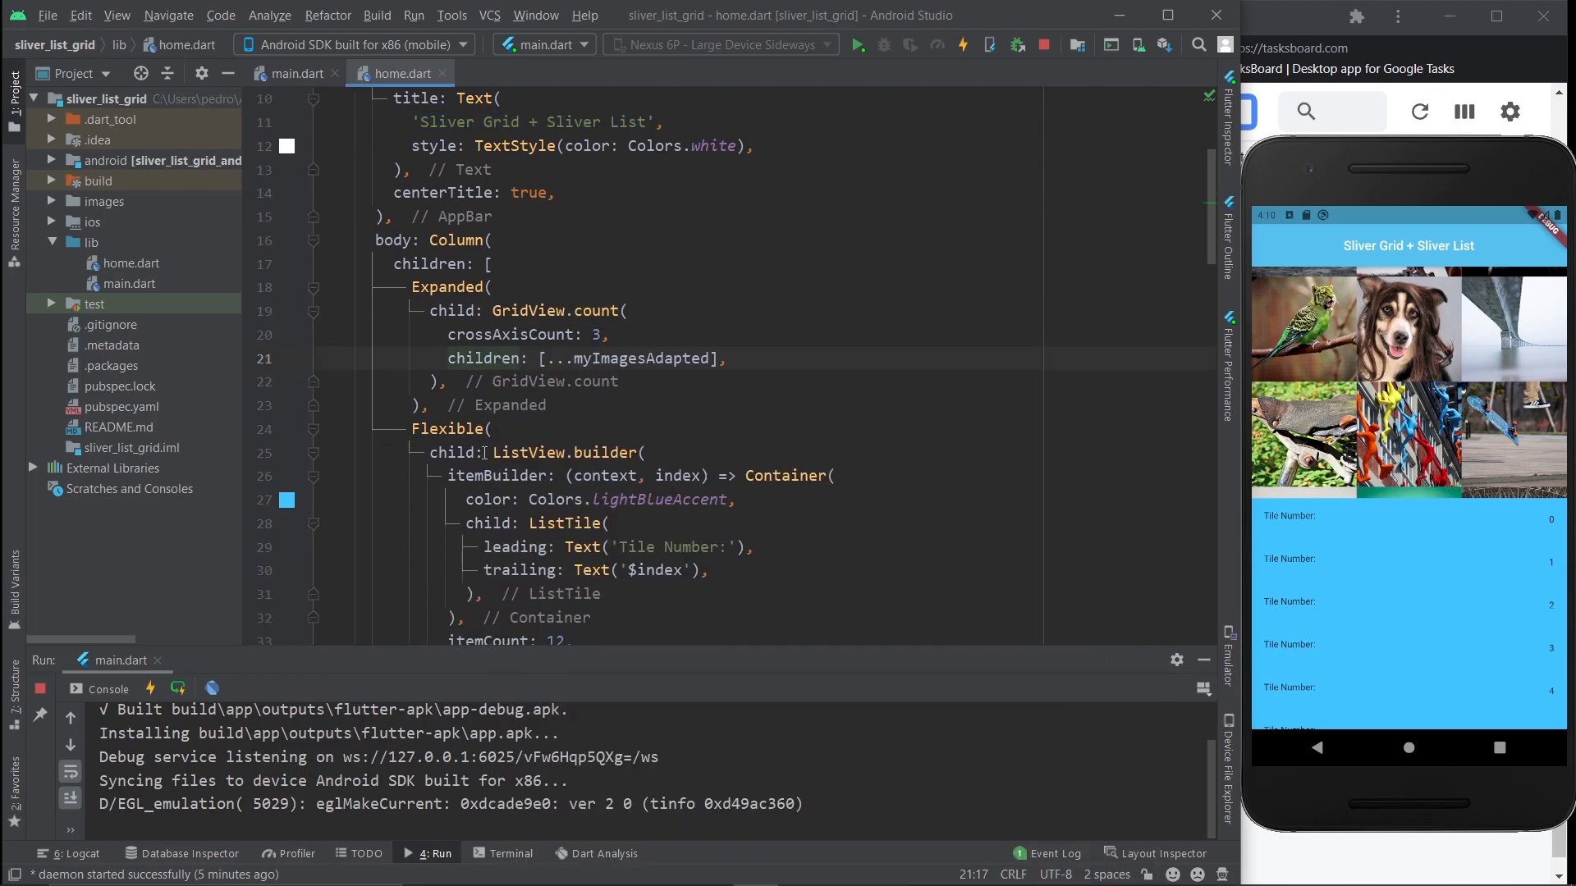
{"action": "scroll", "scroll_direction": "down", "scroll_amount": 3}
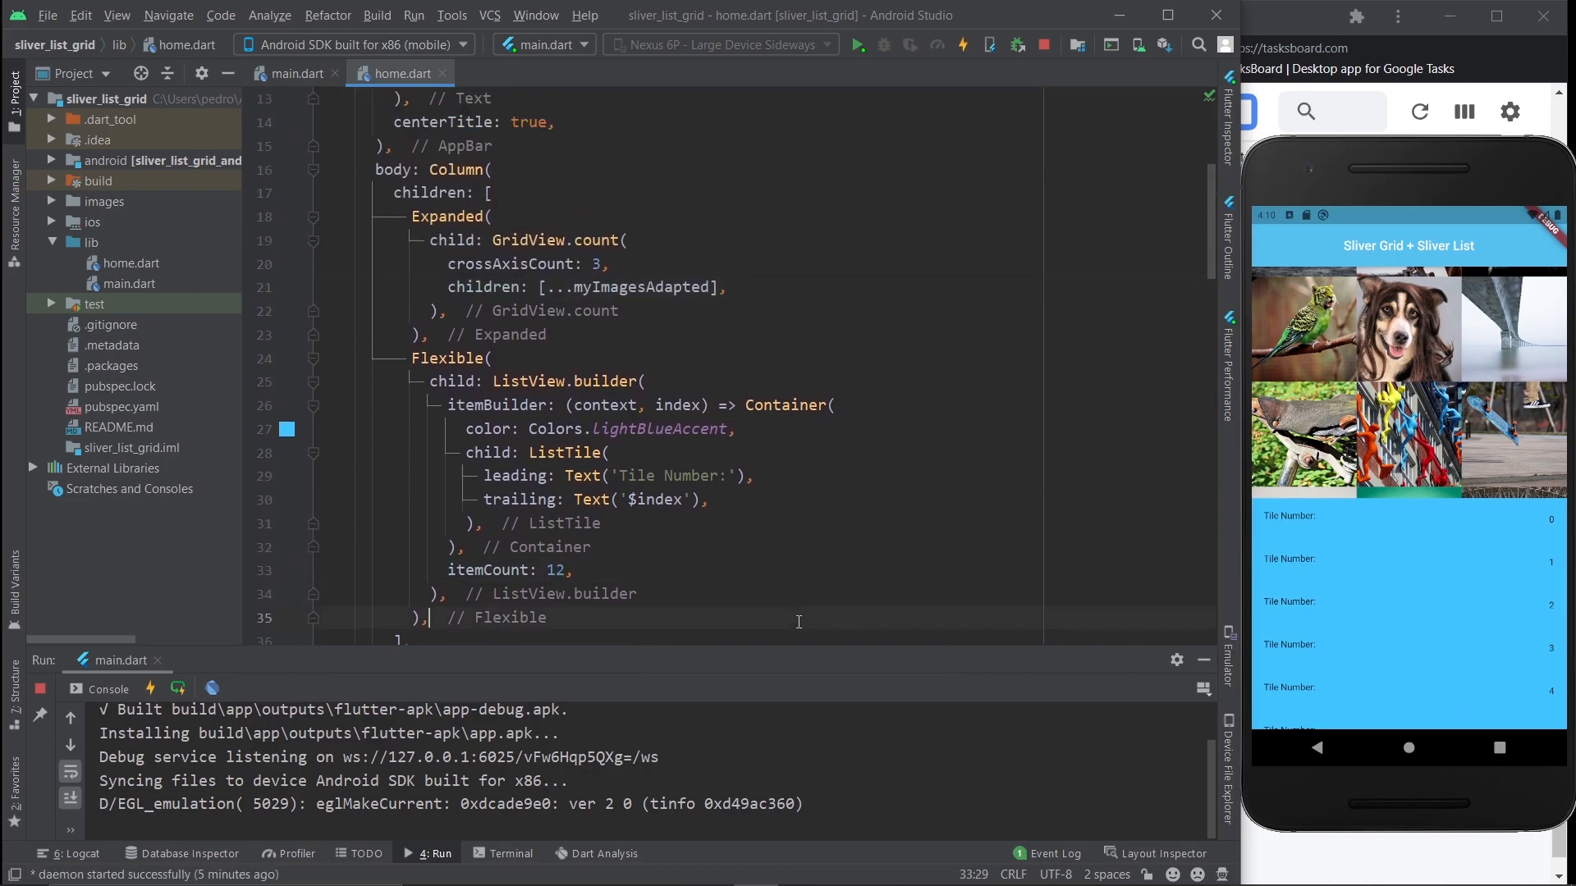
{"action": "left_click_drag", "start_coordinate": [369, 169], "coordinate": [433, 617]}
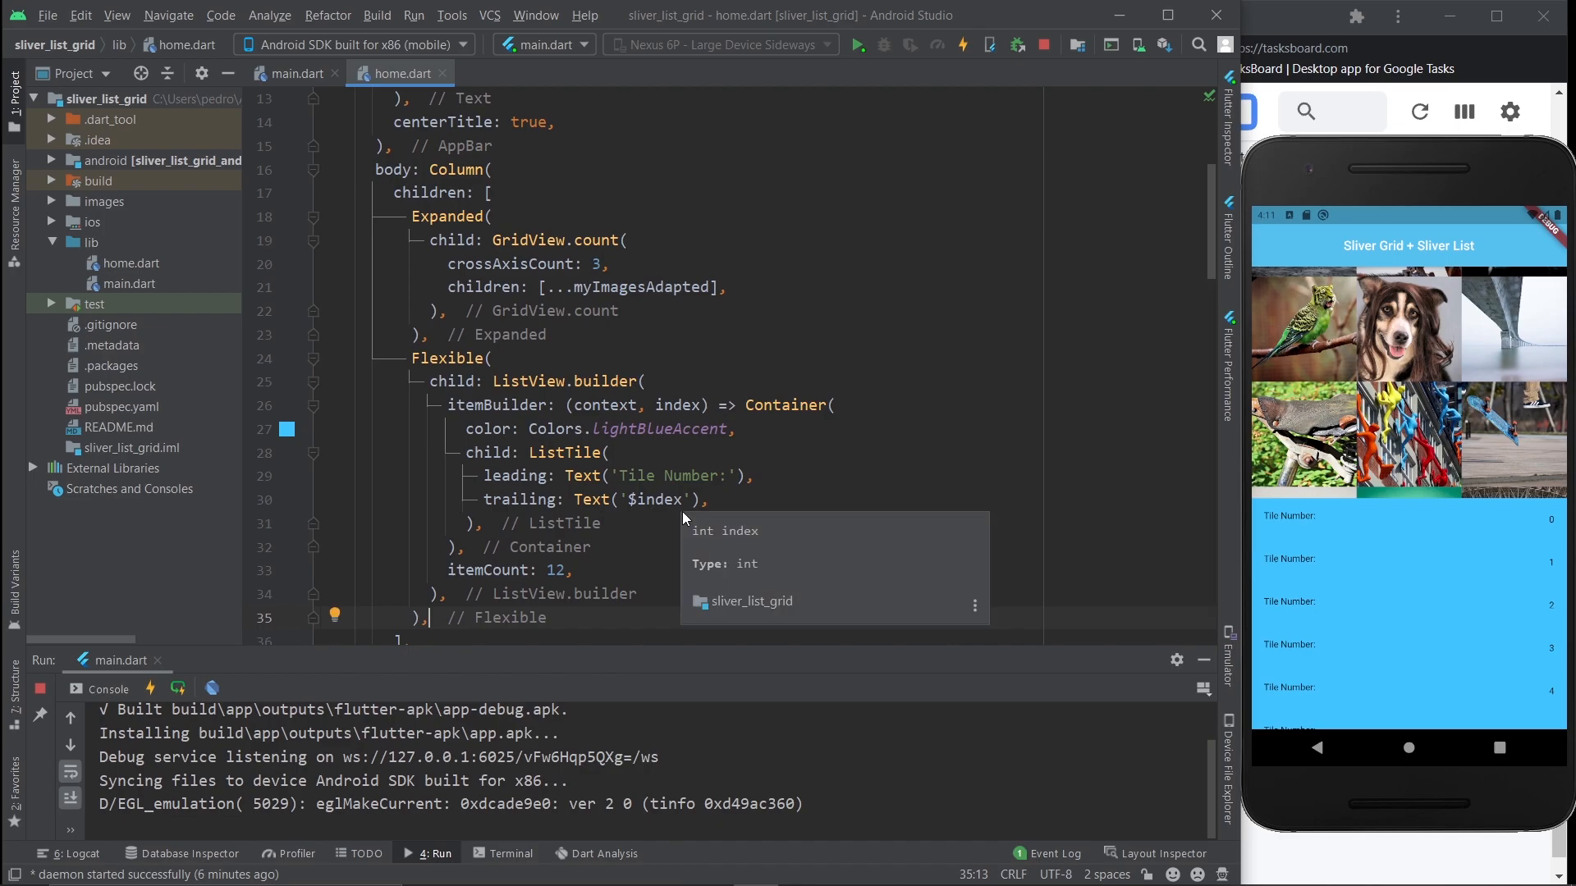
{"action": "mouse_move", "coordinate": [573, 600]}
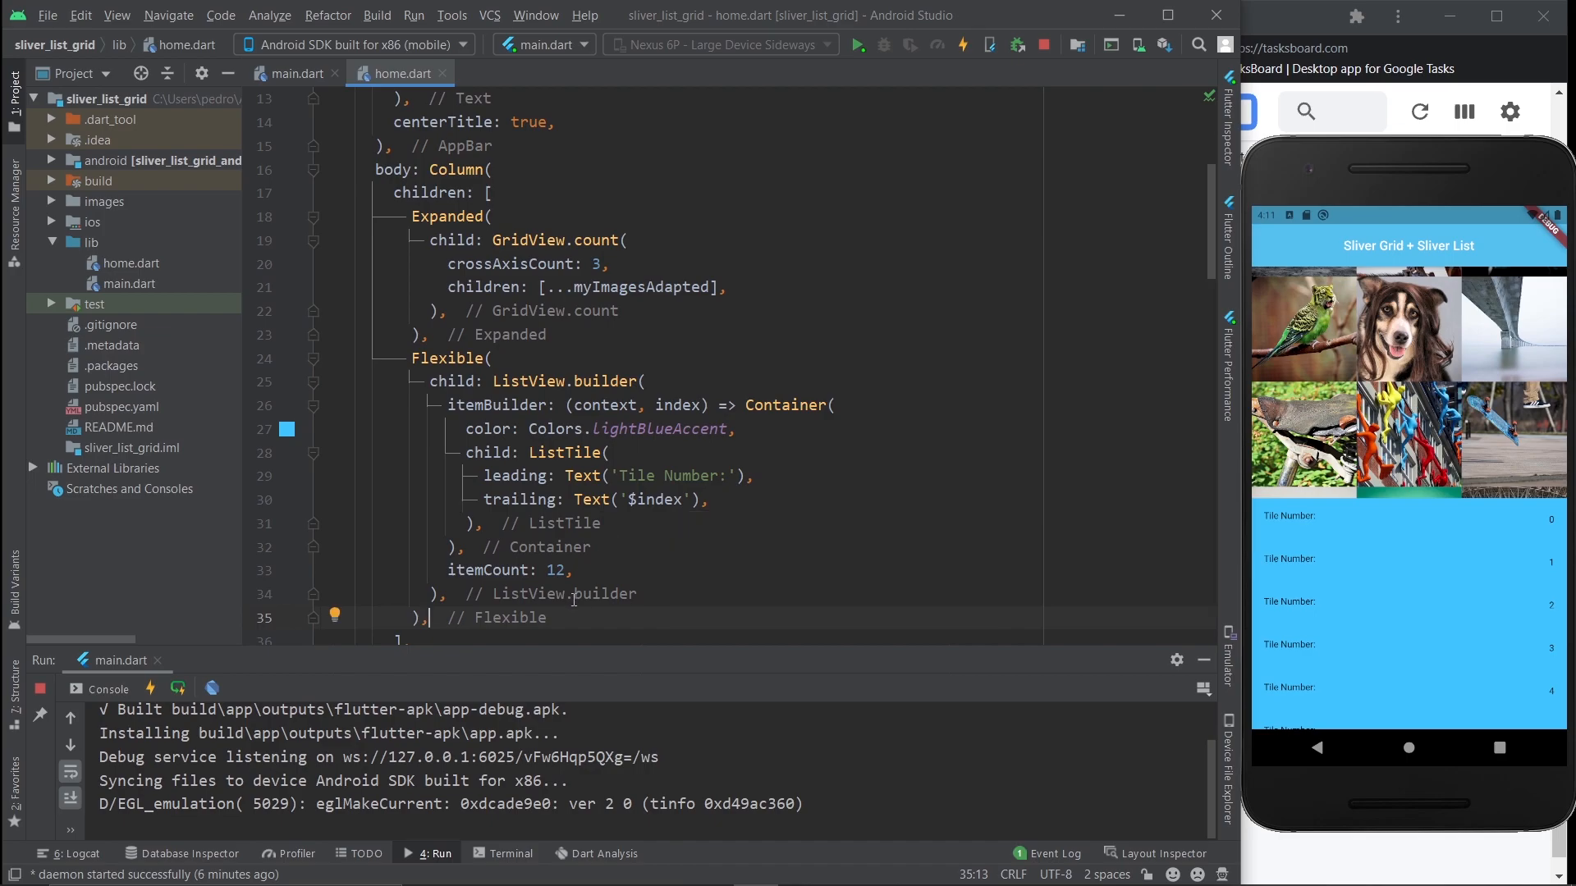
{"action": "mouse_move", "coordinate": [626, 574]}
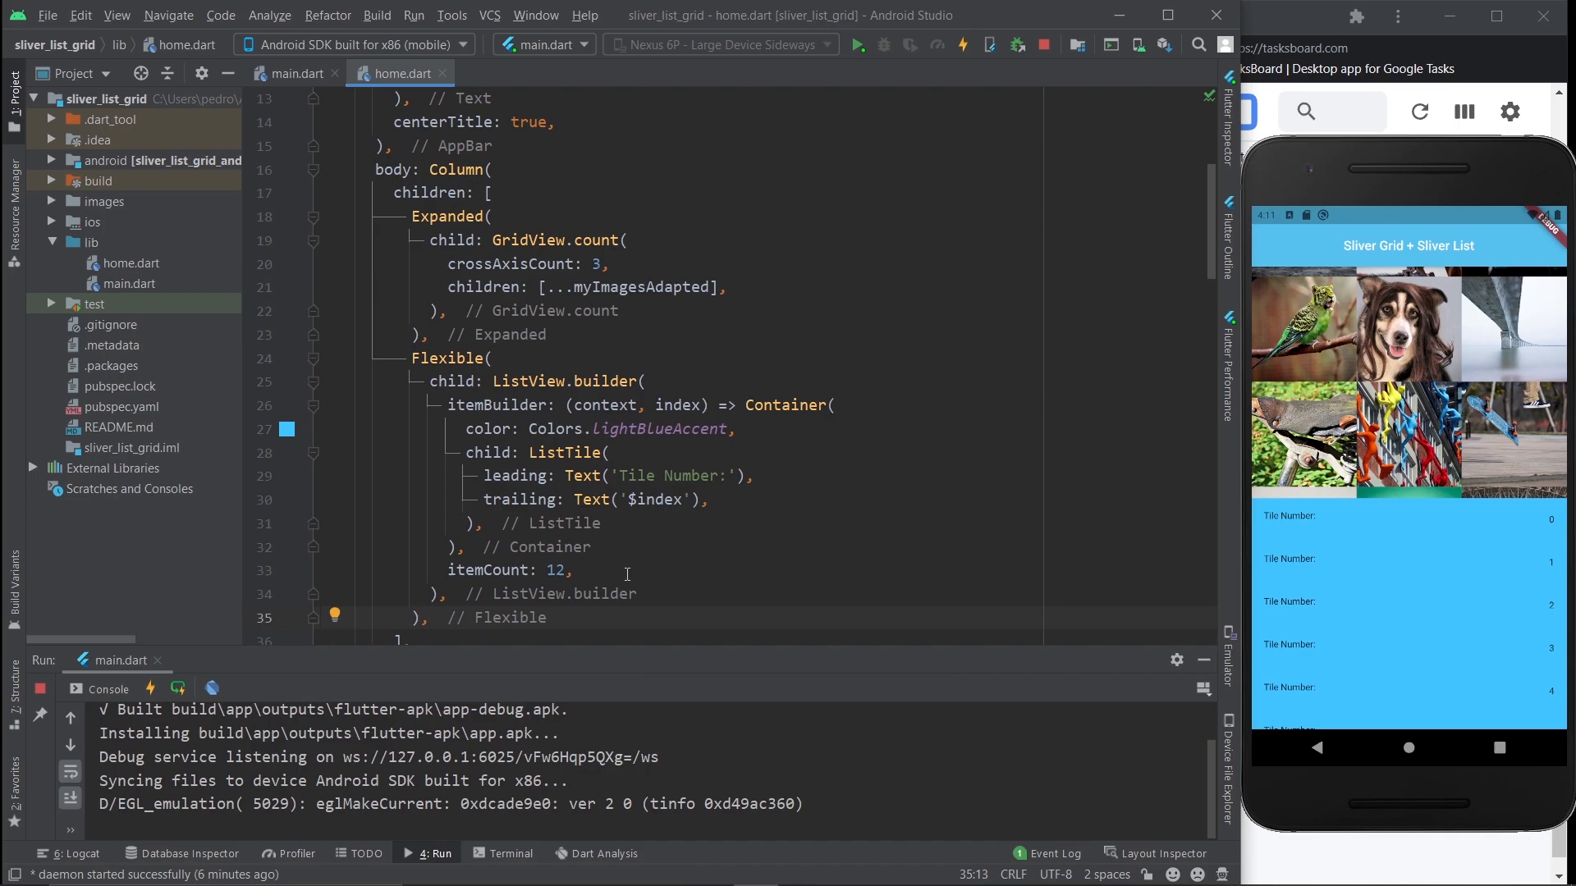
{"action": "left_click_drag", "start_coordinate": [375, 169], "coordinate": [427, 617]}
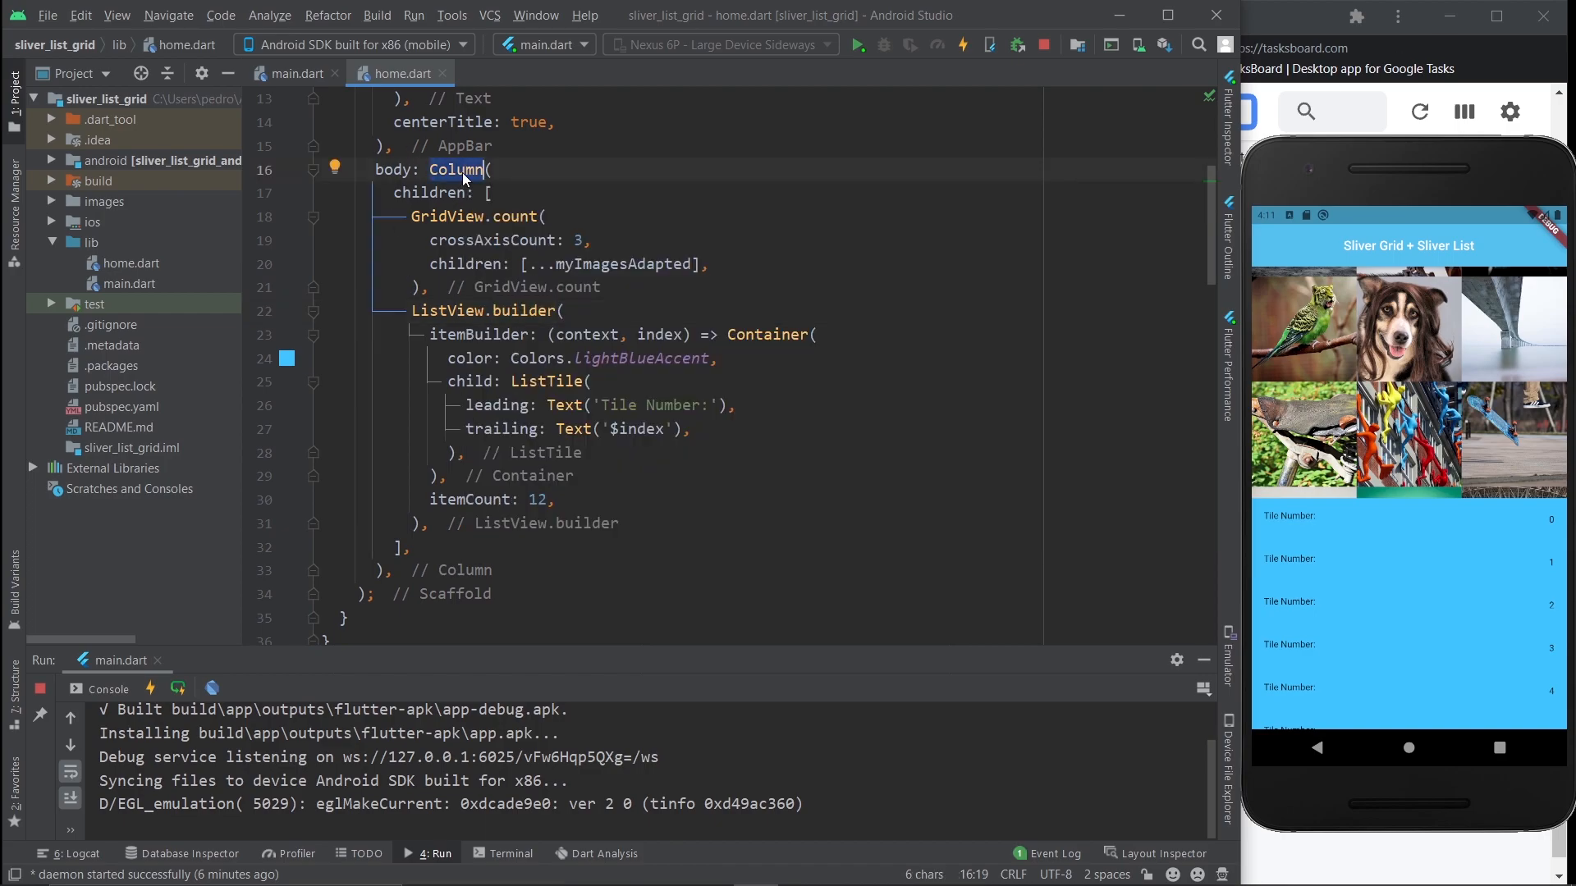
Step: Change the body Column to CustomScrollView and rename its children property to slivers
{"action": "type", "text": "CustomScr"}
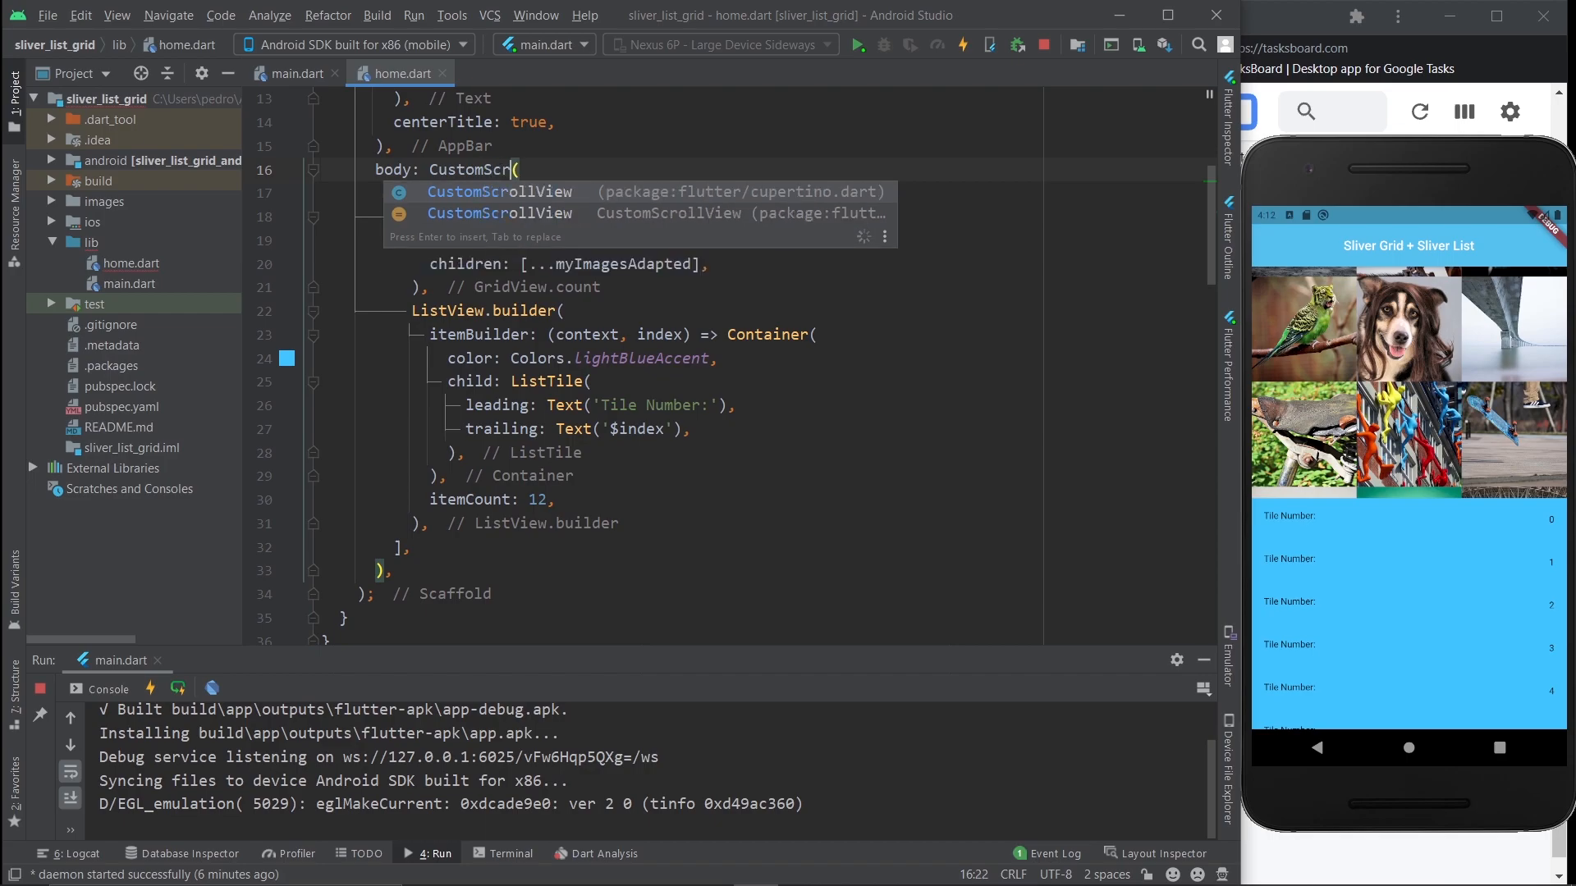
{"action": "key", "text": "Enter"}
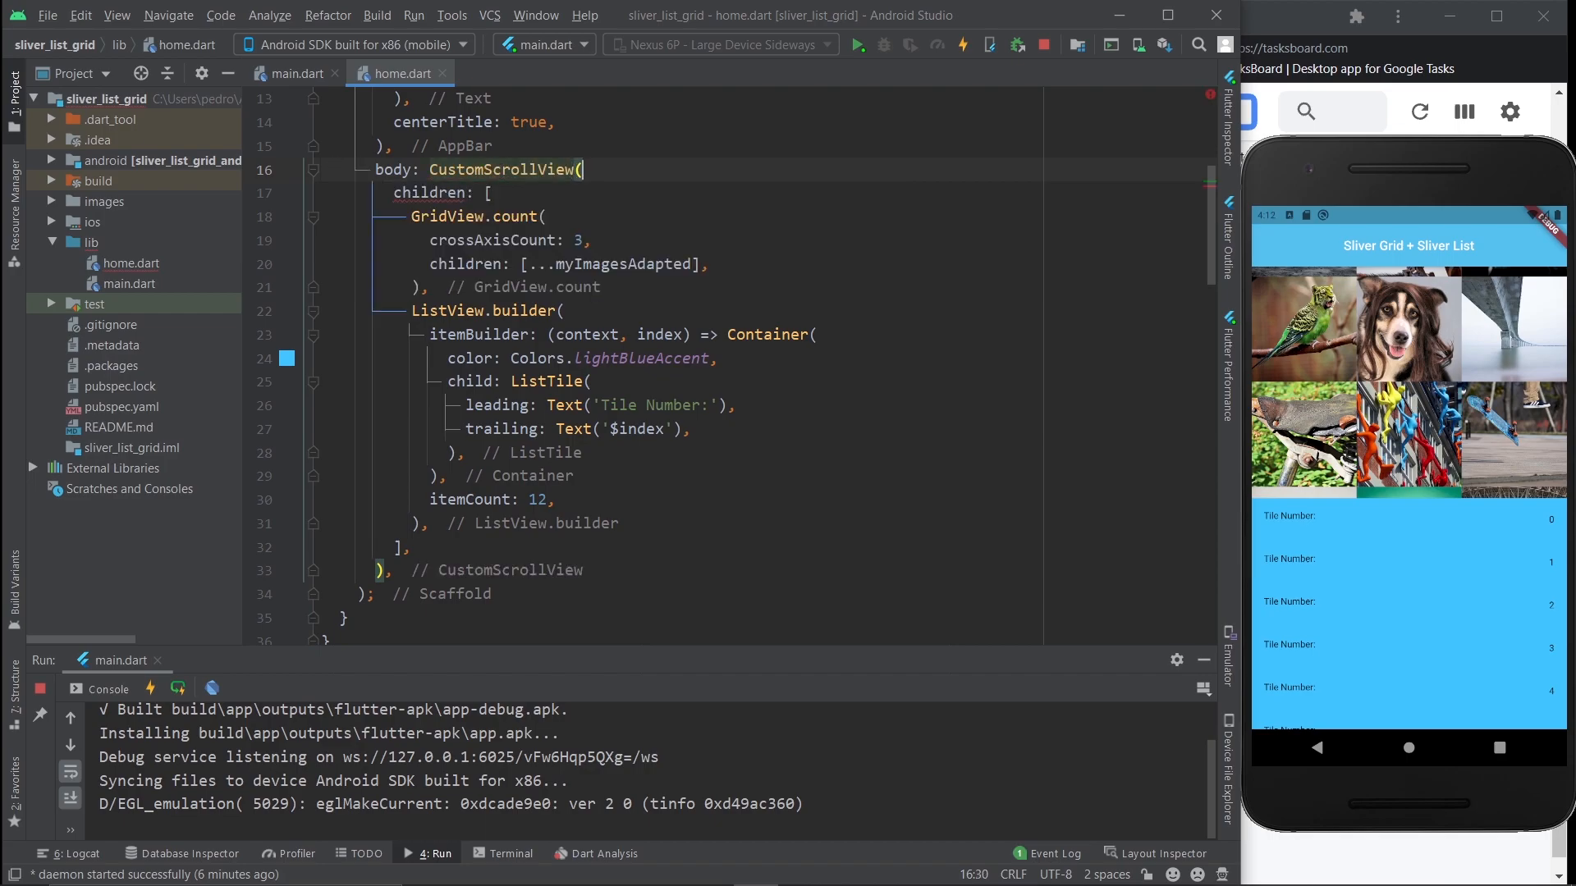
{"action": "type", "text": "slivers: ["}
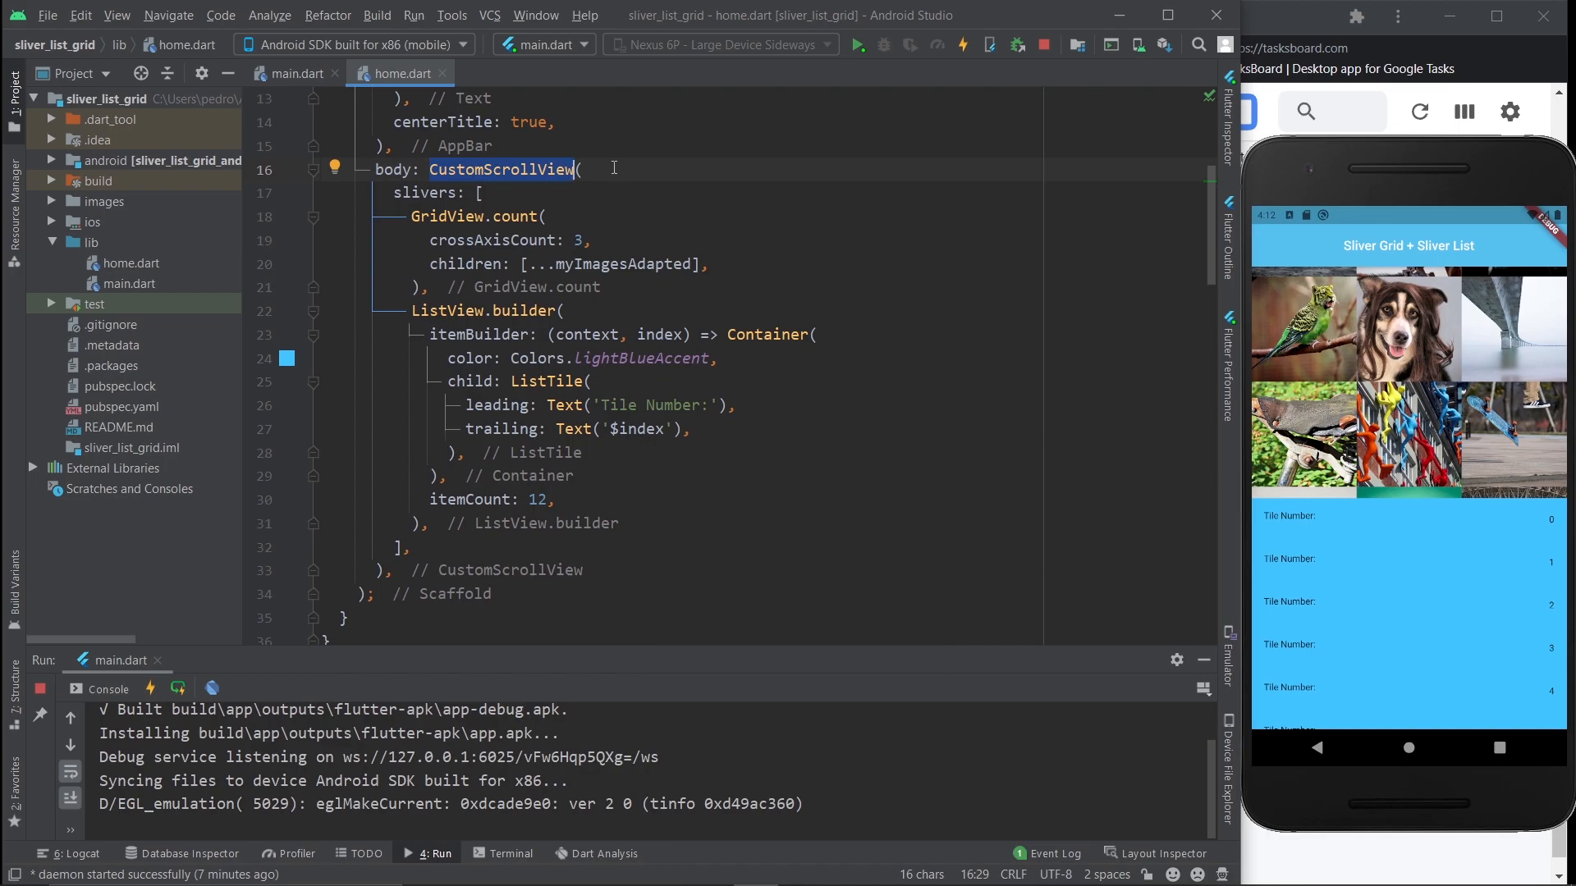
{"action": "left_click", "coordinate": [430, 286]}
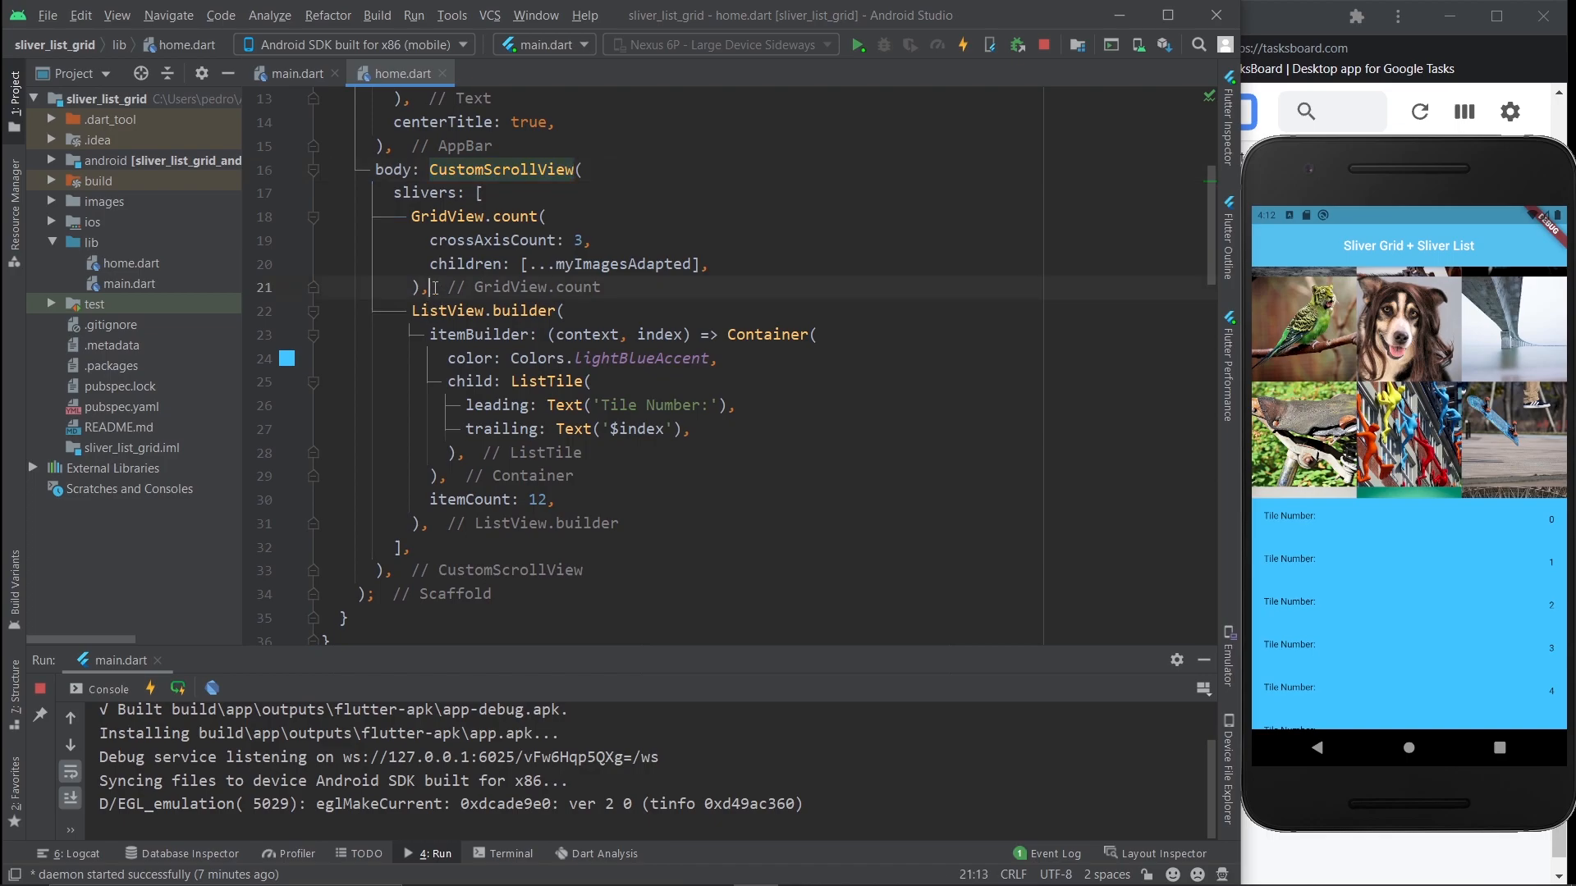
{"action": "left_click_drag", "start_coordinate": [410, 215], "coordinate": [427, 288]}
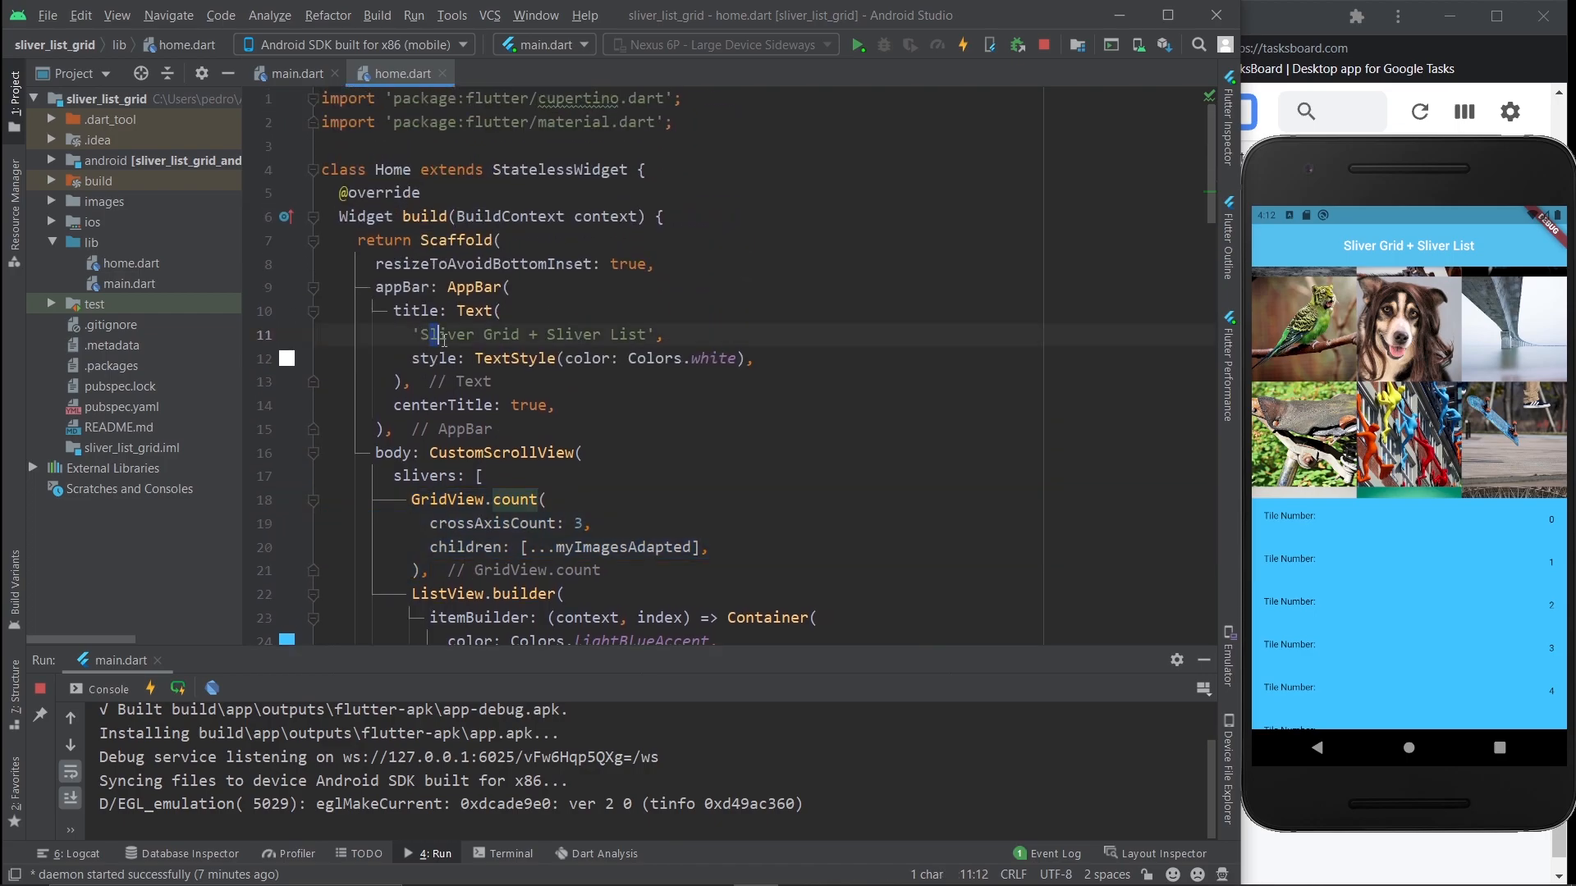
Step: Rename GridView.count to SliverGrid.count, keeping crossAxisCount and the image children
{"action": "scroll", "scroll_direction": "down", "scroll_amount": 3}
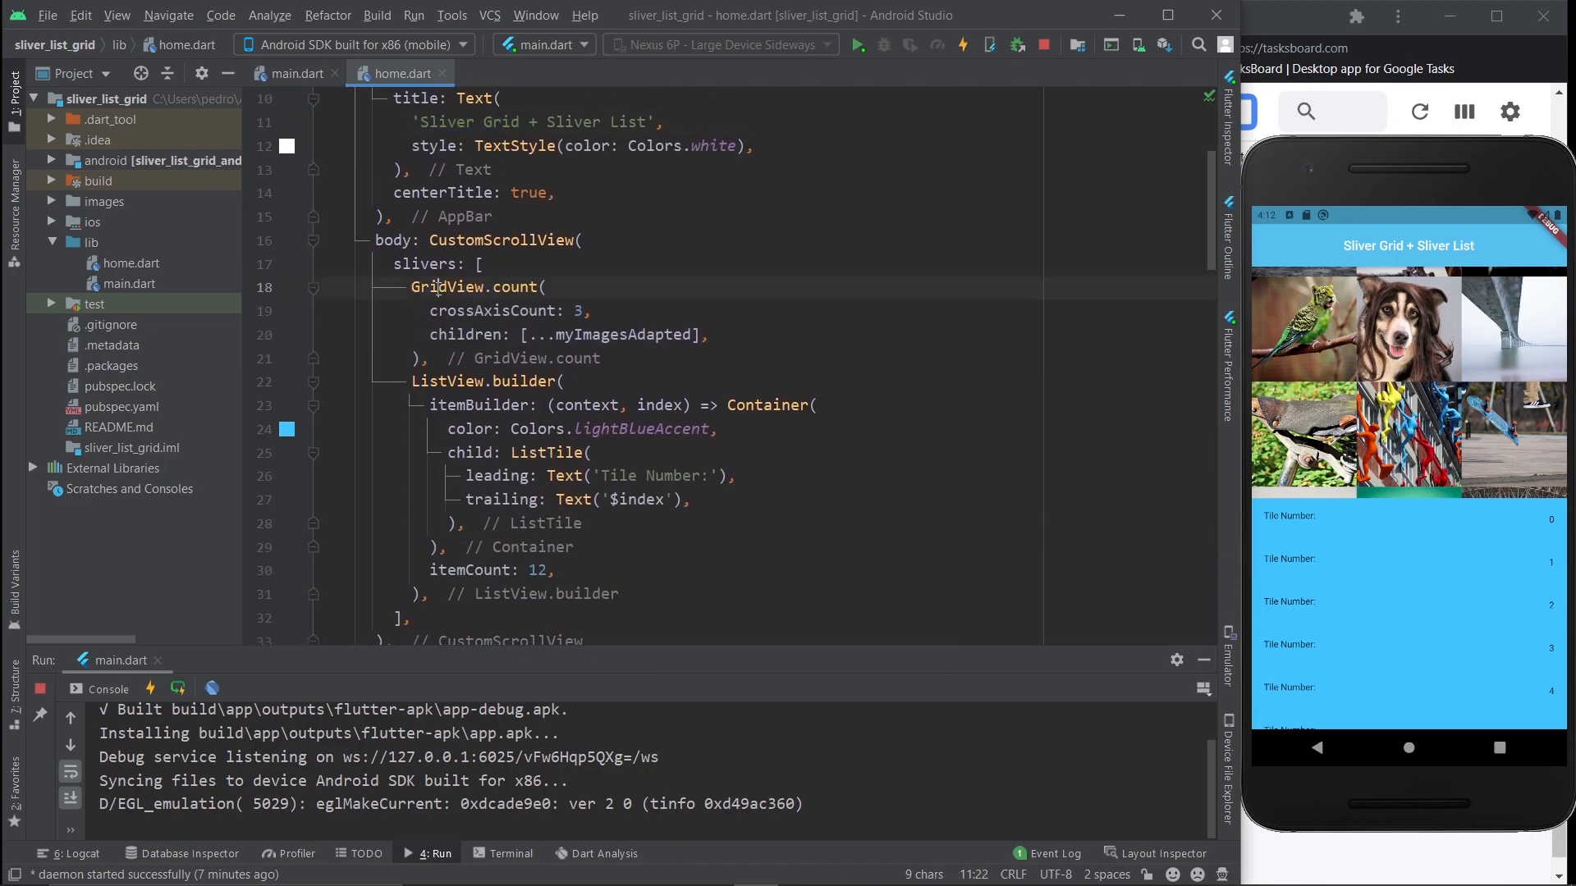
{"action": "type", "text": "Slive"}
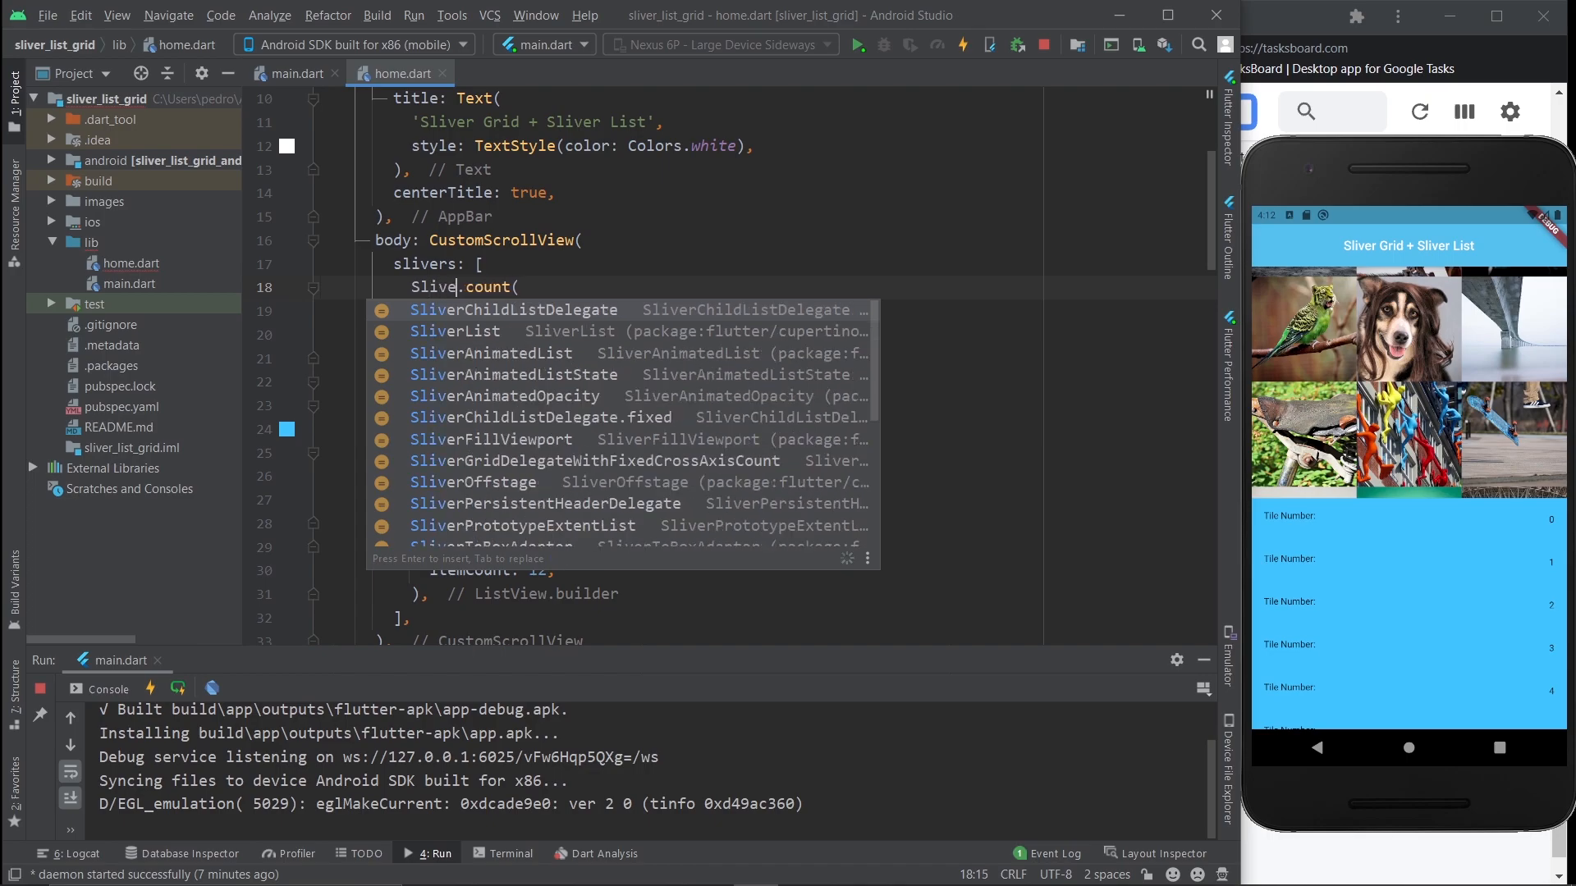
{"action": "type", "text": "rGrid"}
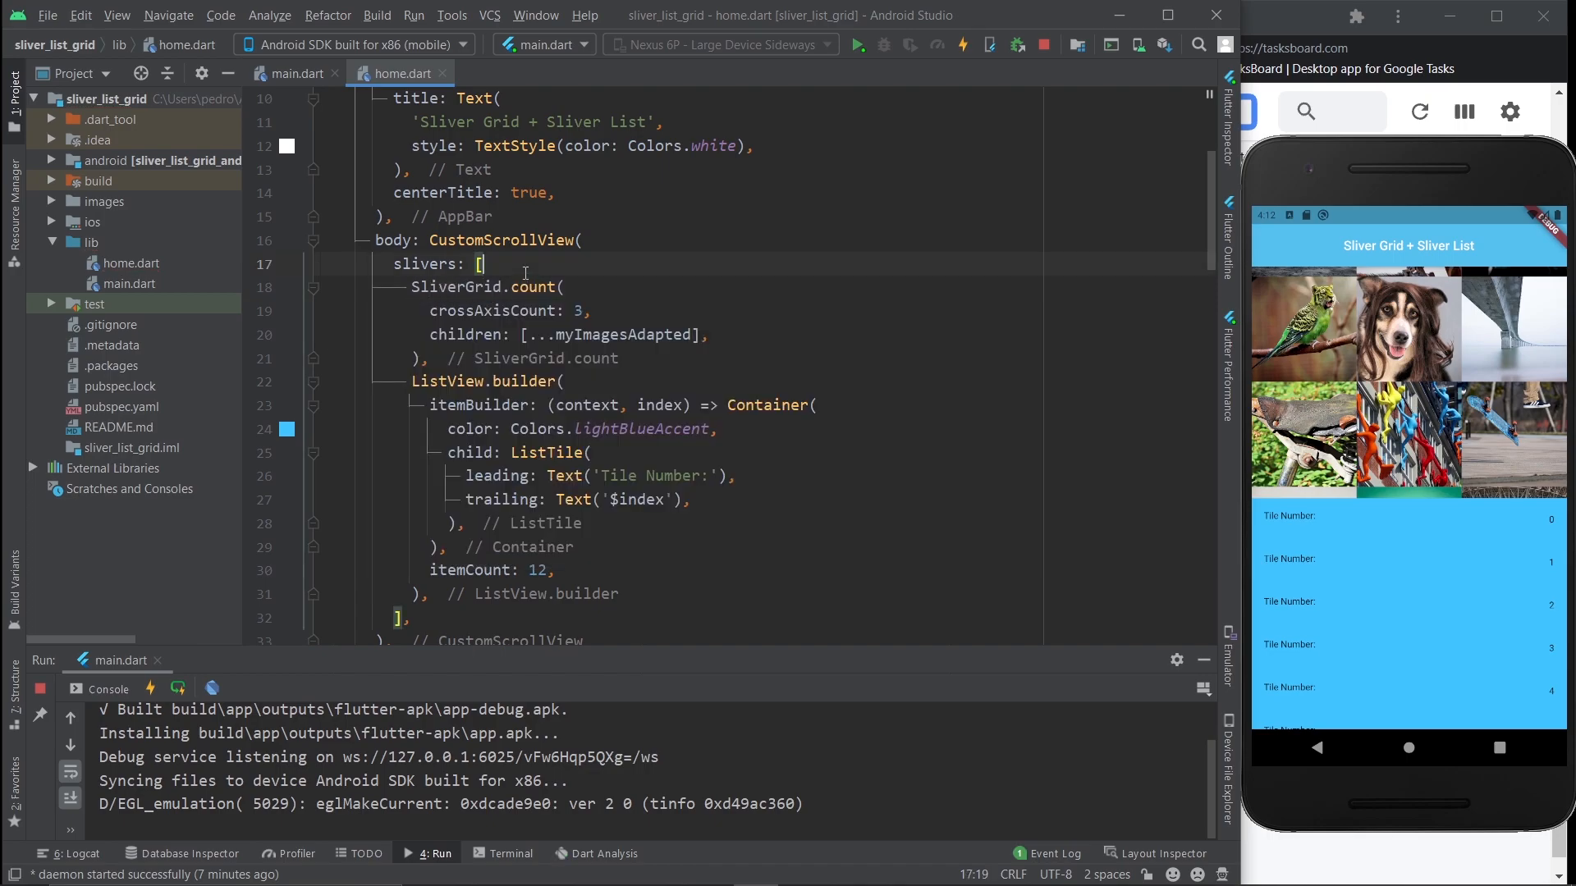
{"action": "double_click", "coordinate": [492, 310]}
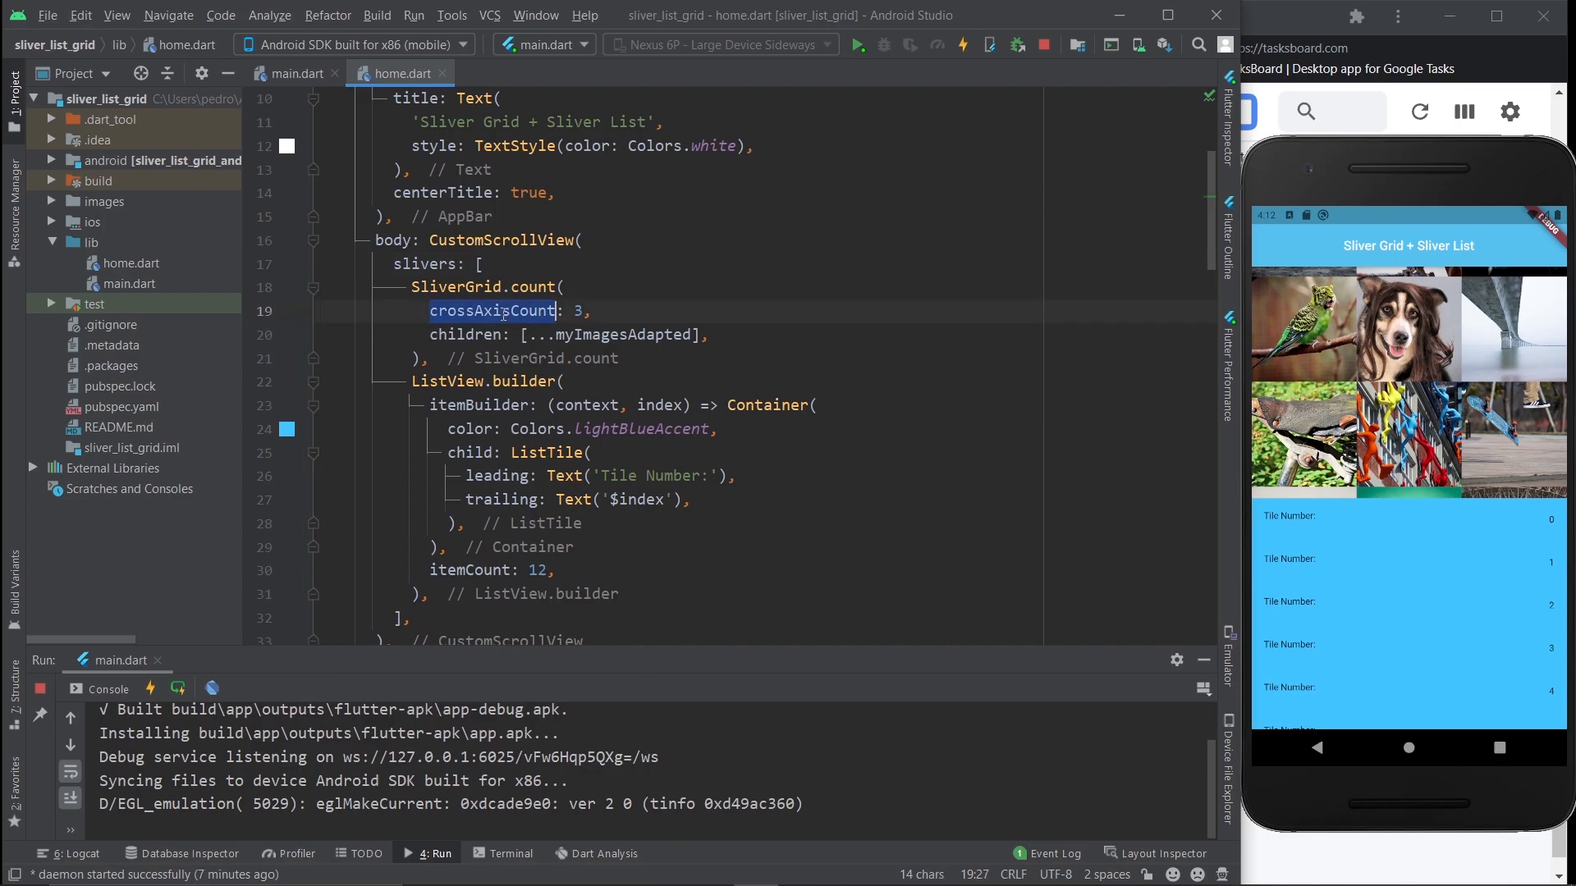
{"action": "double_click", "coordinate": [464, 335]}
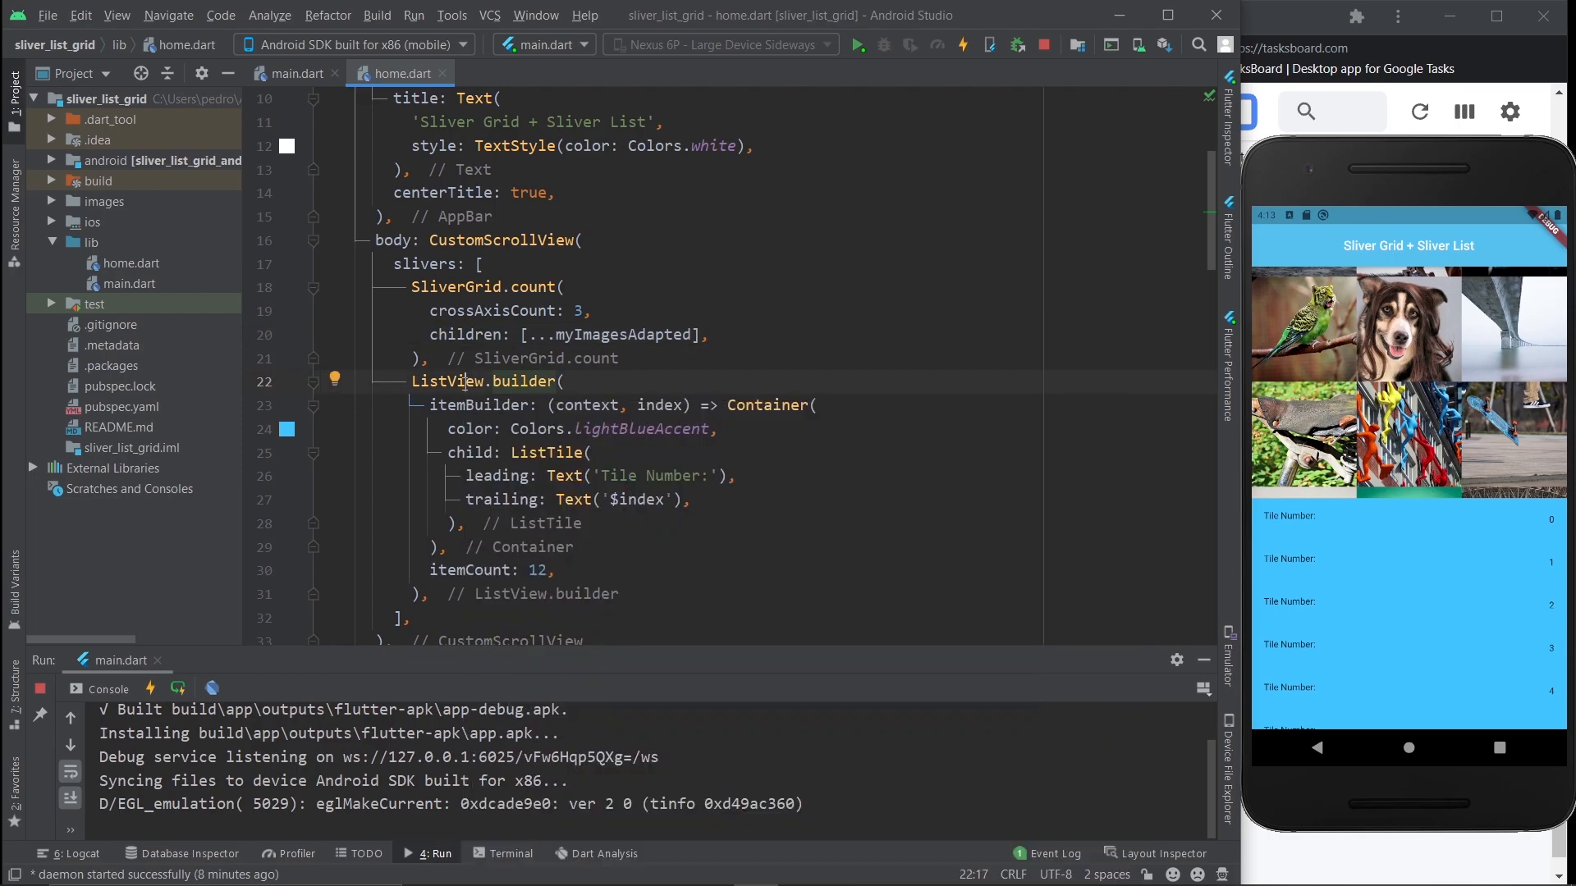
Step: Replace ListView.builder with SliverList and wrap the tile builder in SliverChildBuilderDelegate
{"action": "double_click", "coordinate": [487, 381]}
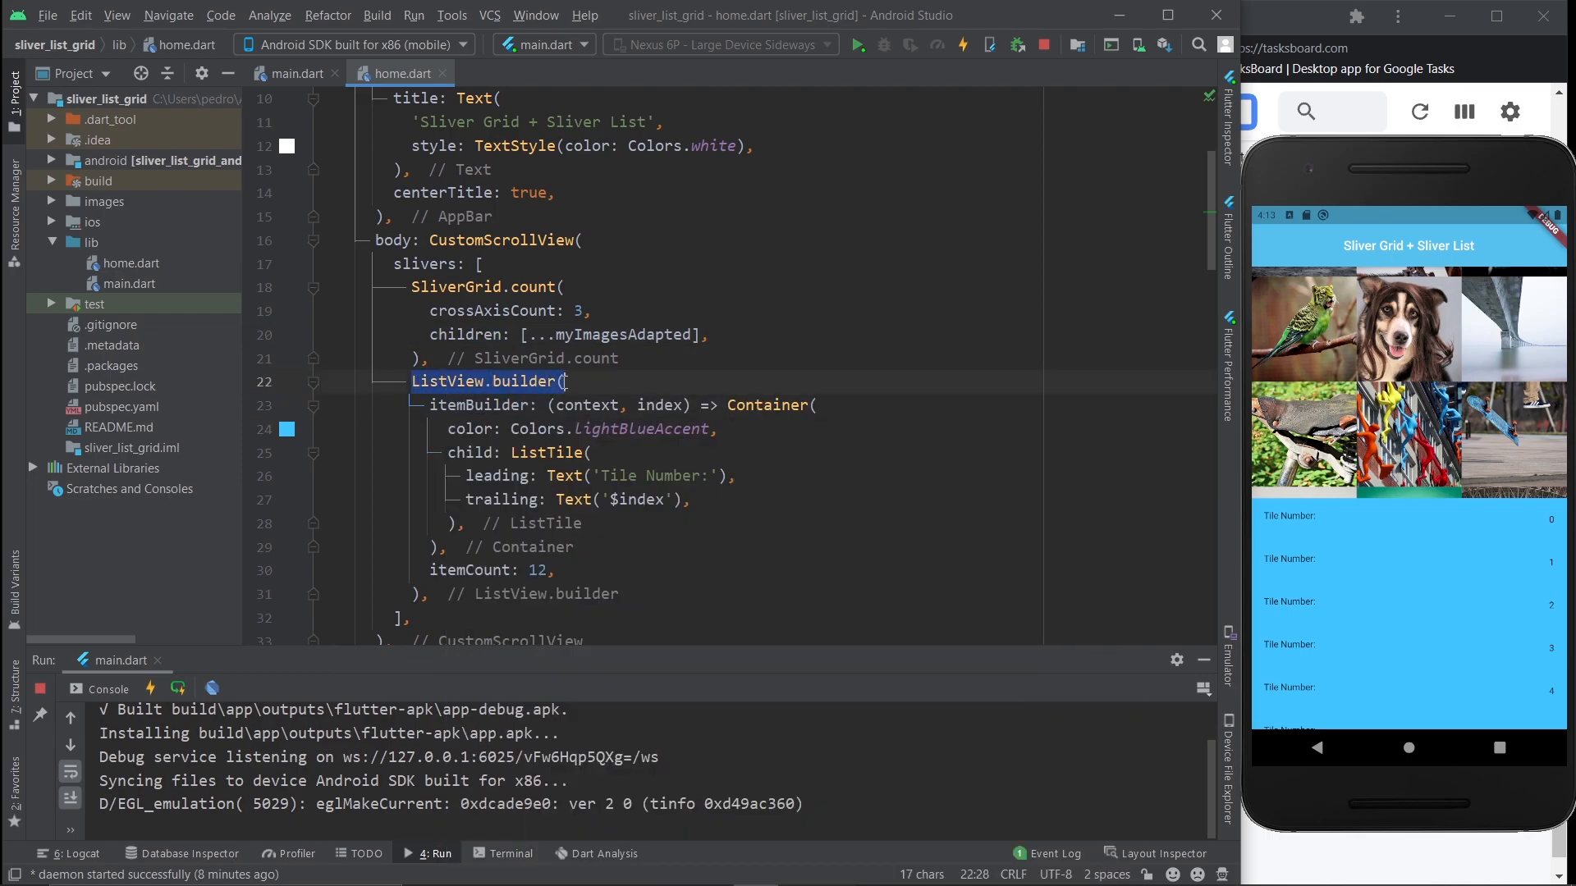
{"action": "type", "text": "SliverCh("}
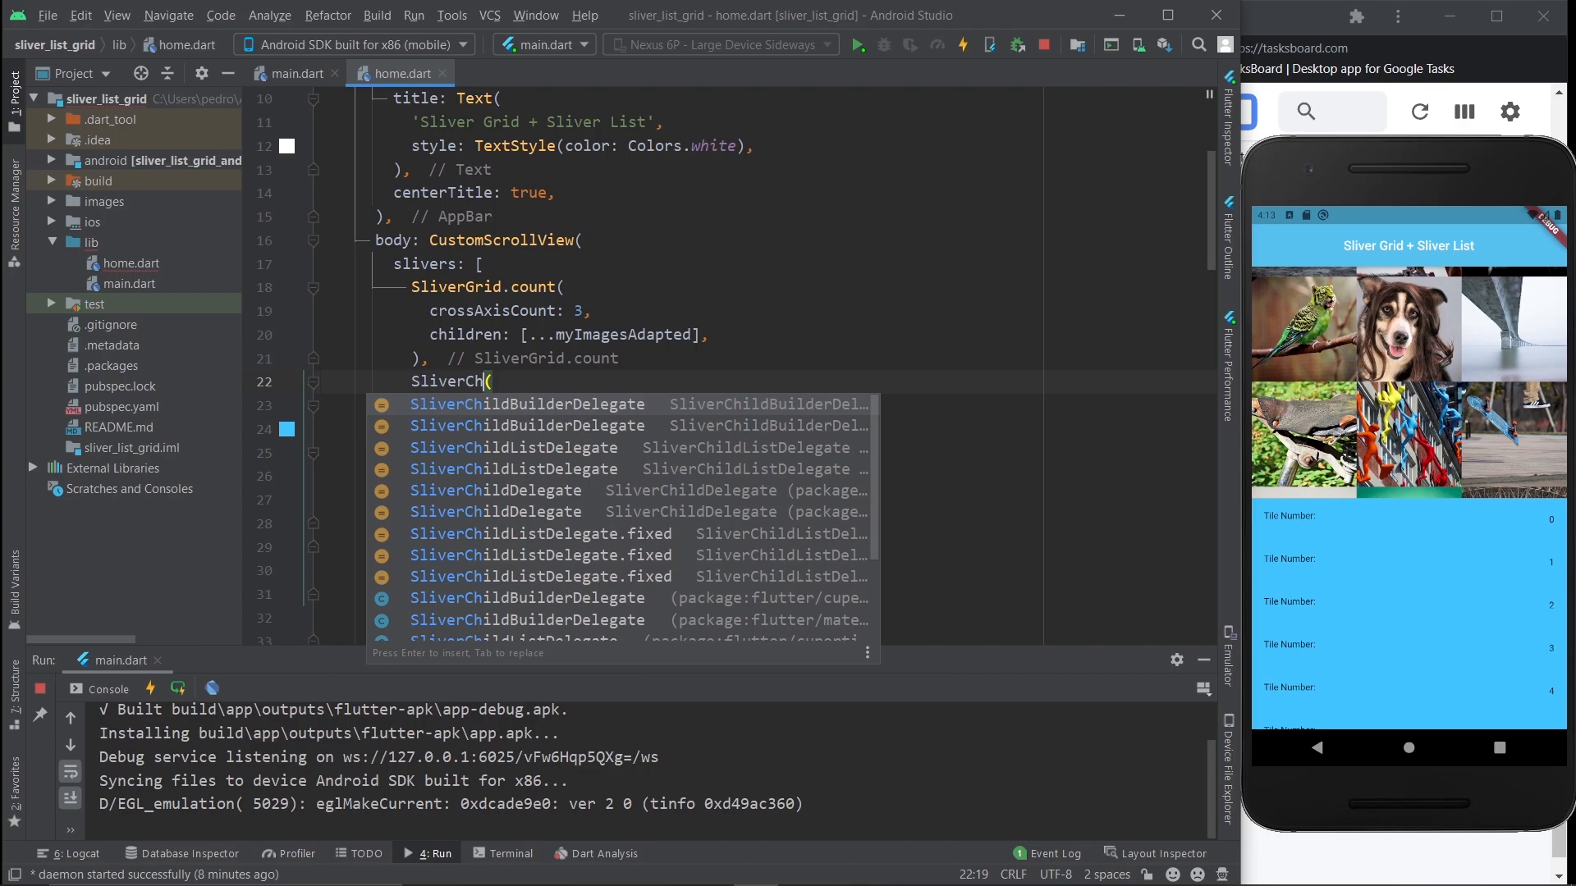
{"action": "mouse_move", "coordinate": [527, 404]}
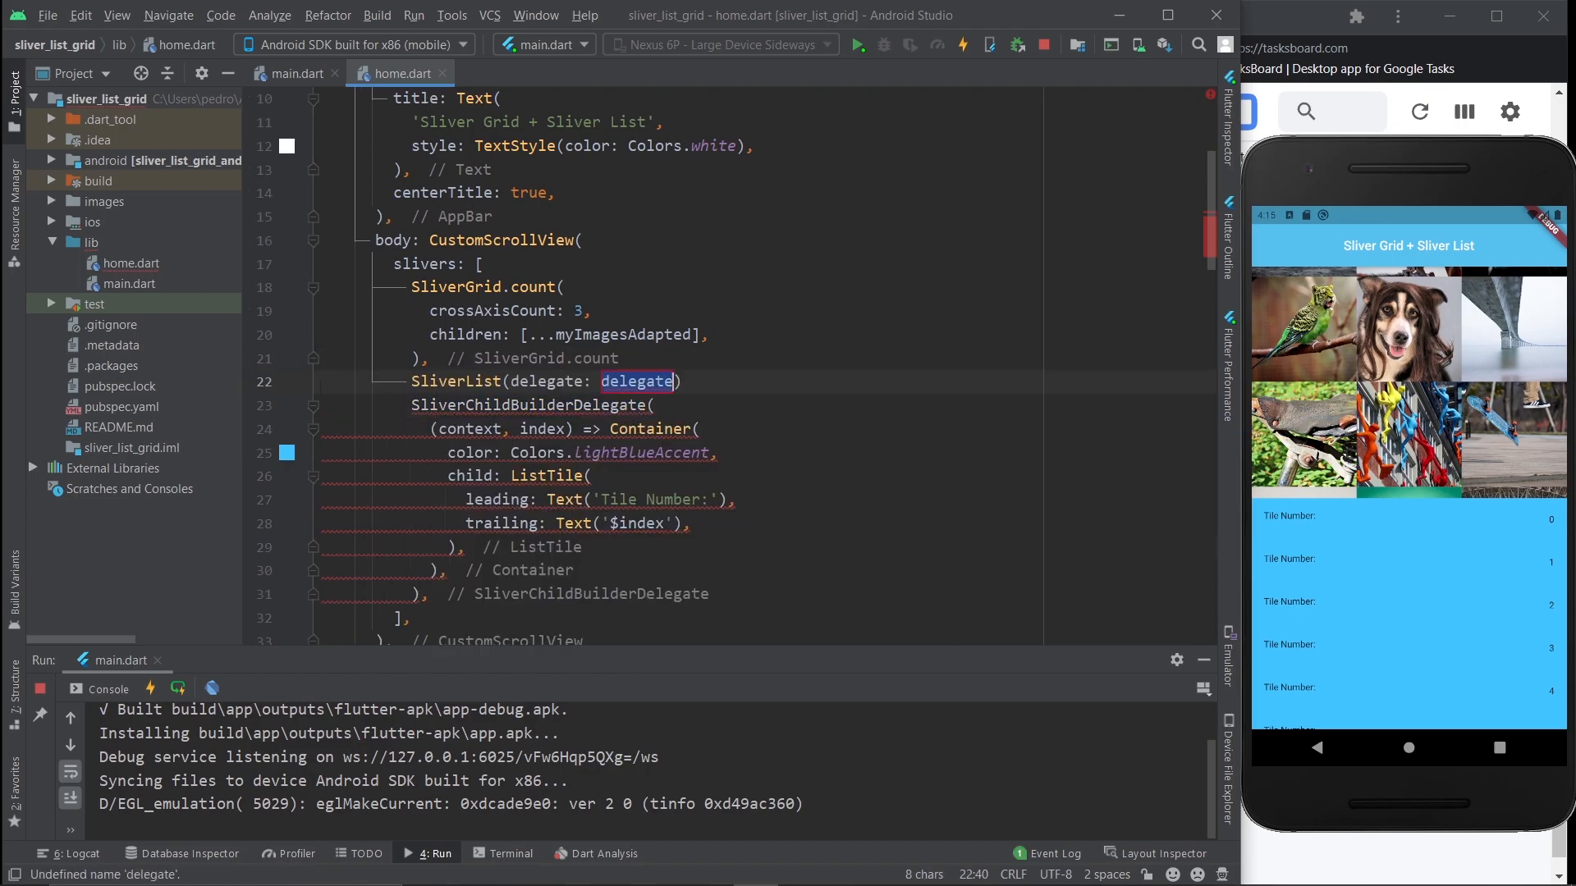
{"action": "key", "text": "Delete"}
{"action": "type", "text": ","}
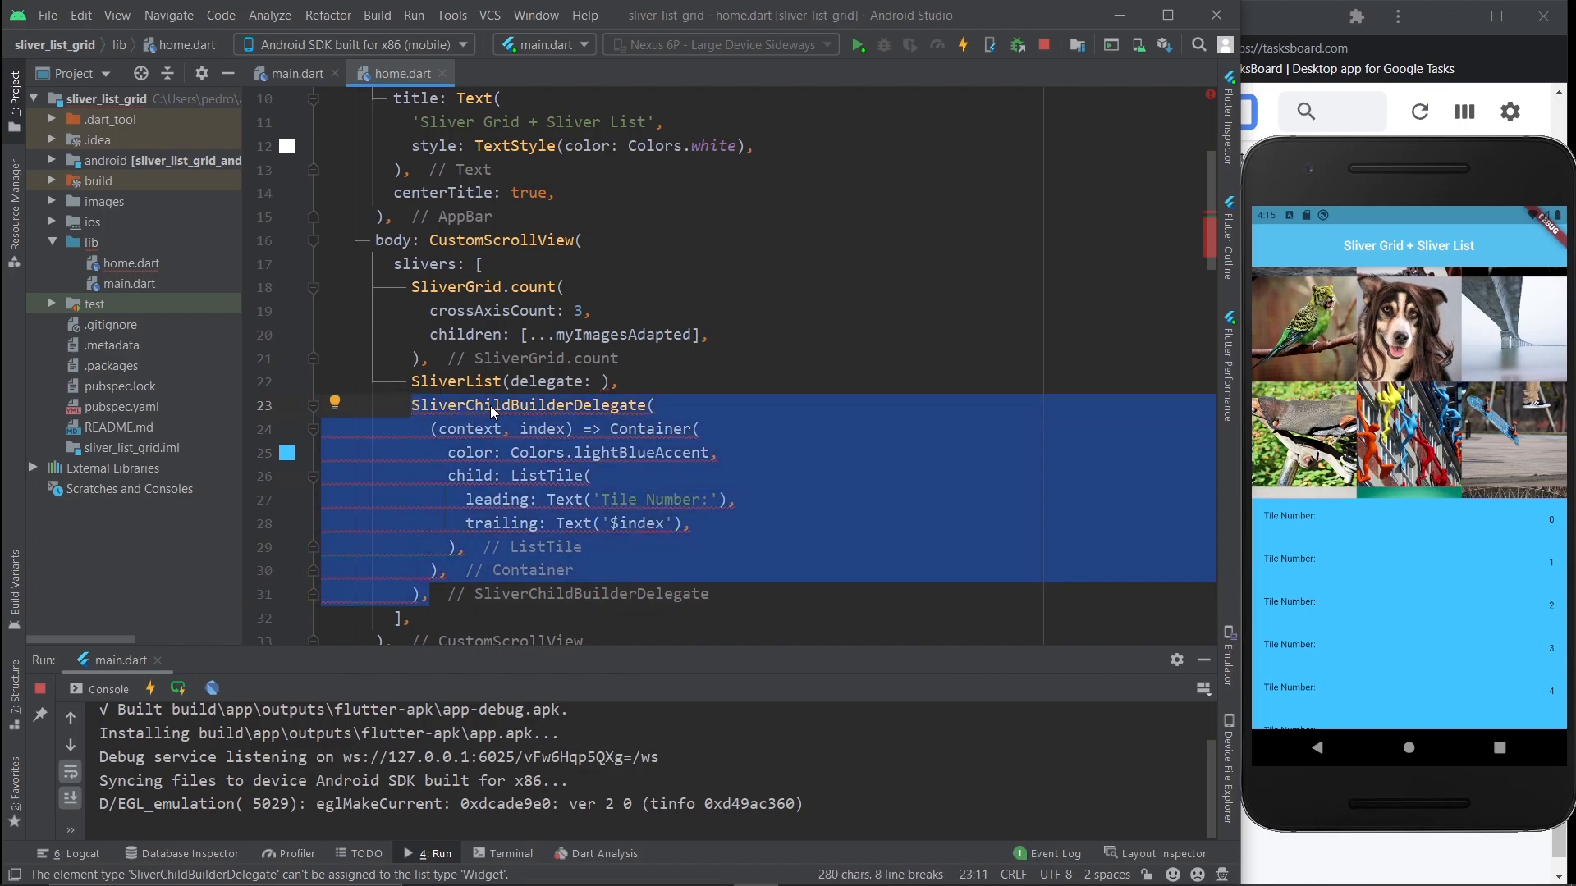
{"action": "key", "text": "Delete"}
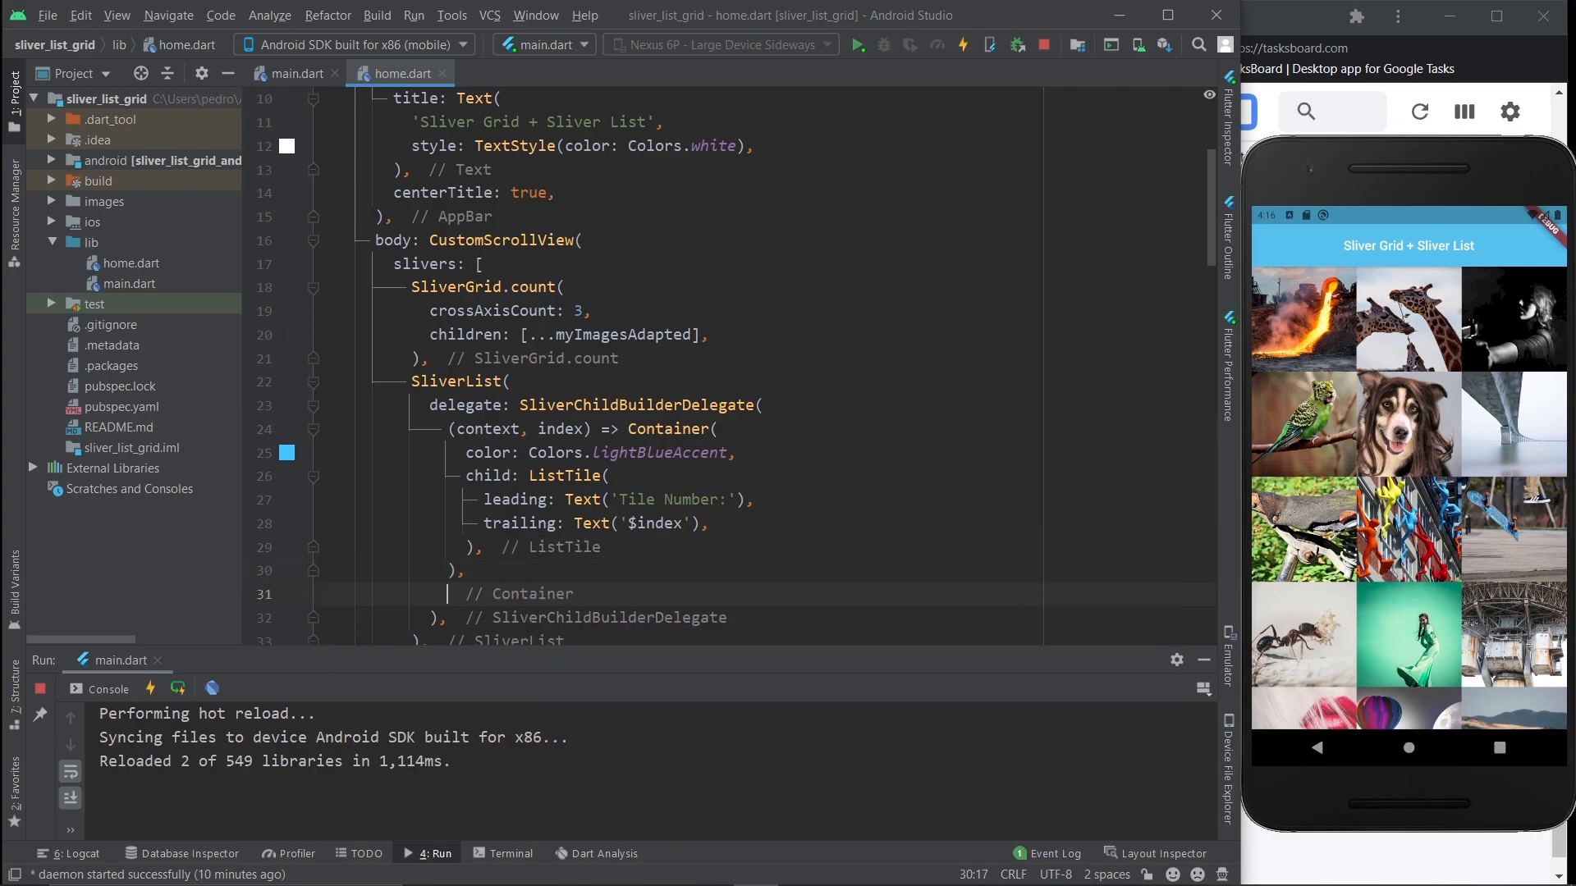
Step: Paste SliverChildBuilderDelegate as the SliverList delegate, add childCount: 15, and hot reload
{"action": "type", "text": "childCount:"}
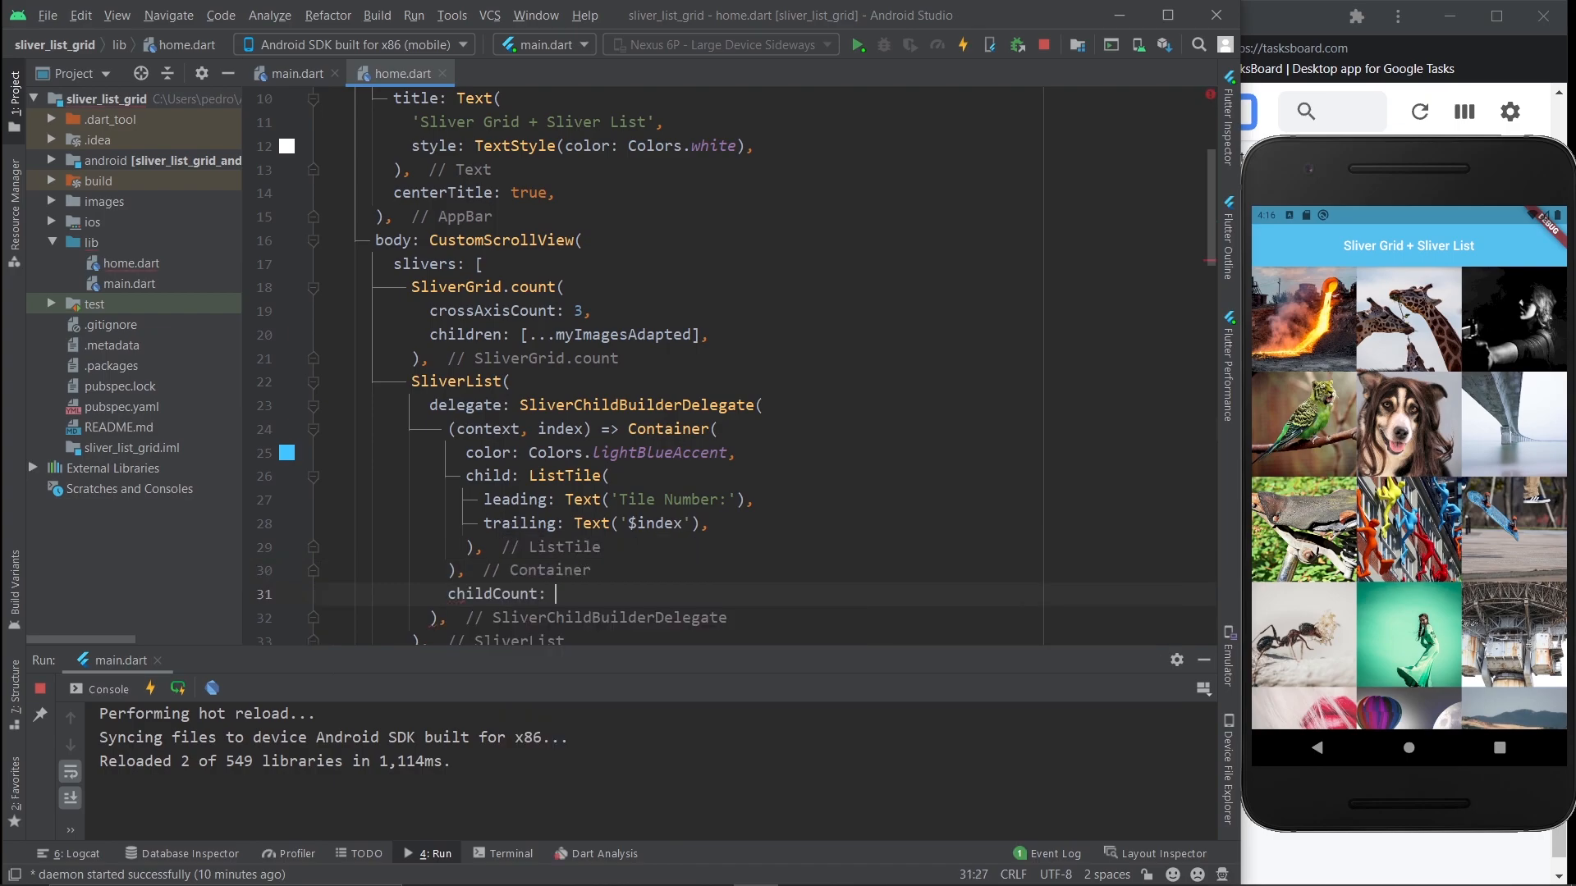
{"action": "type", "text": "15,"}
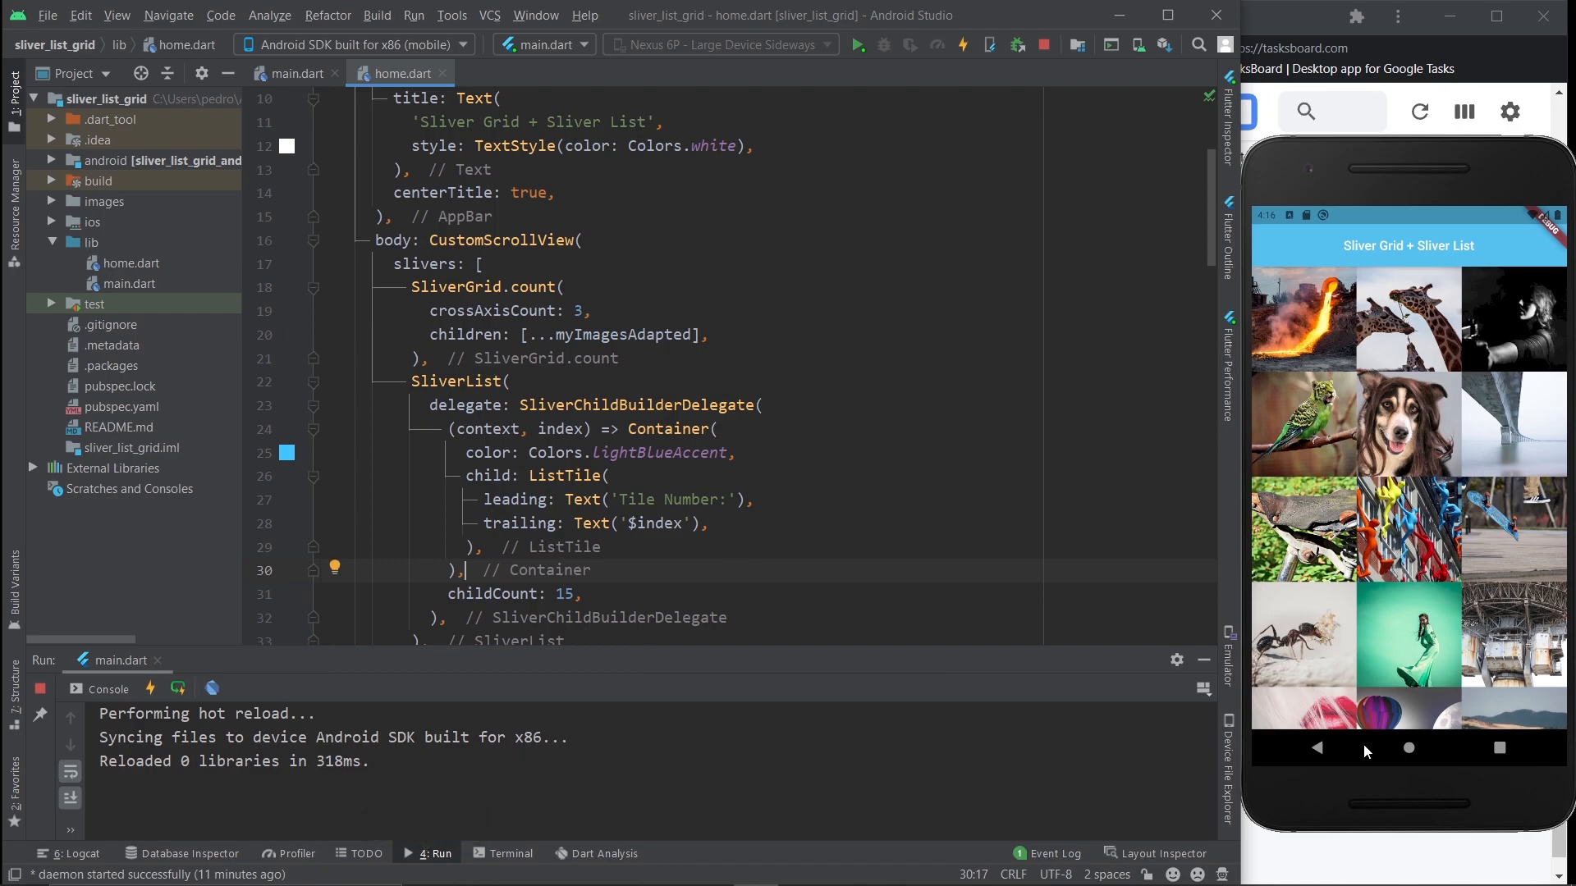
{"action": "mouse_move", "coordinate": [1422, 631]}
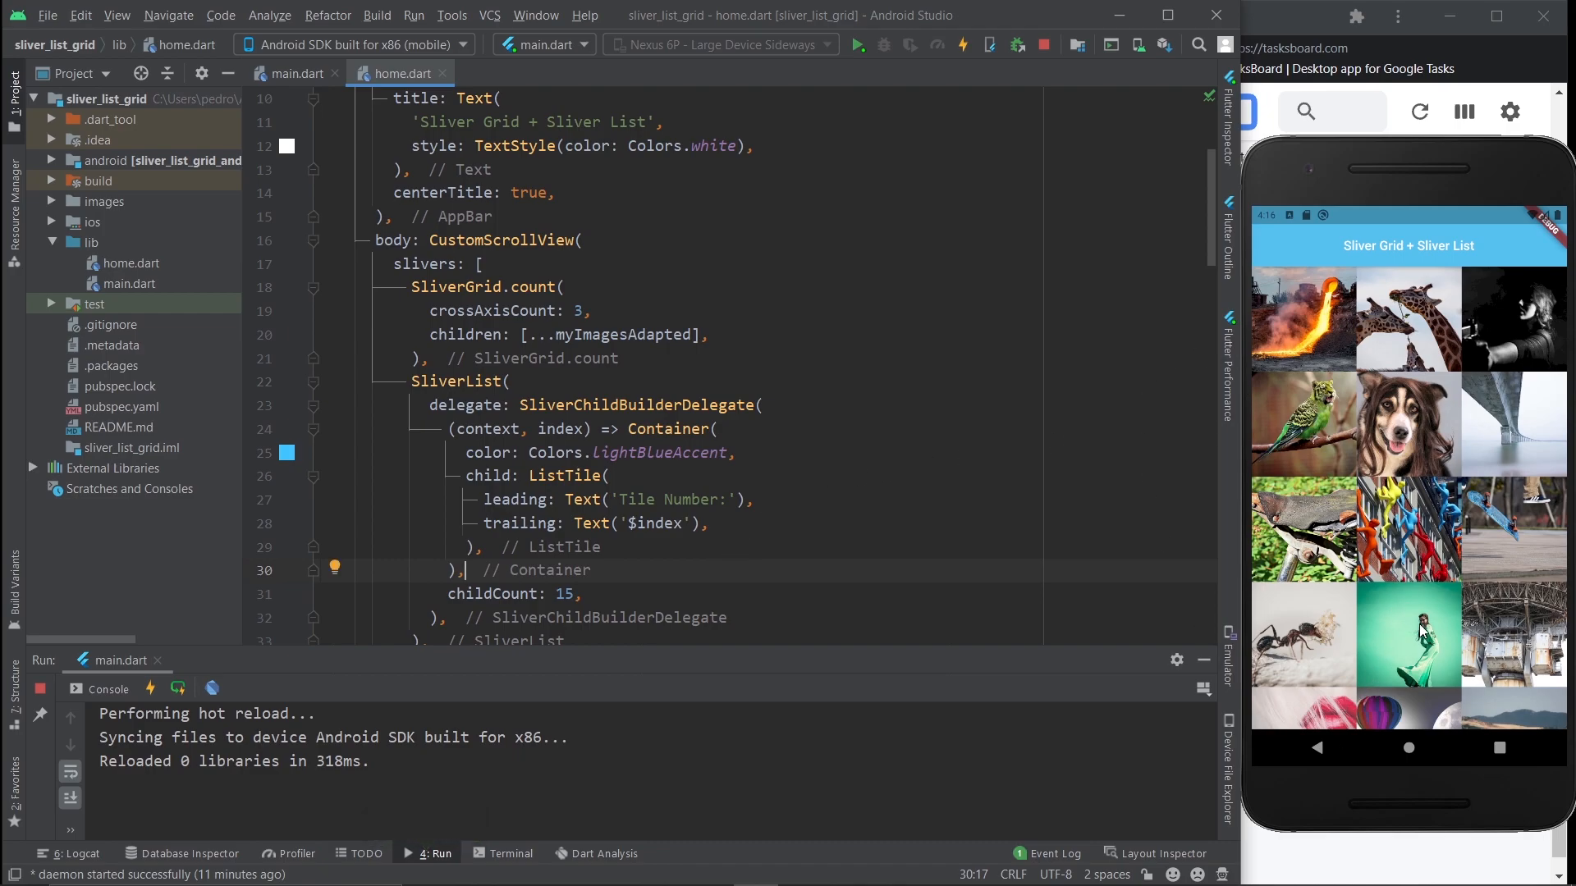
Step: Scroll the running app past the image grid down to tile 14, then return to the childCount line
{"action": "scroll", "scroll_direction": "down", "scroll_amount": 3}
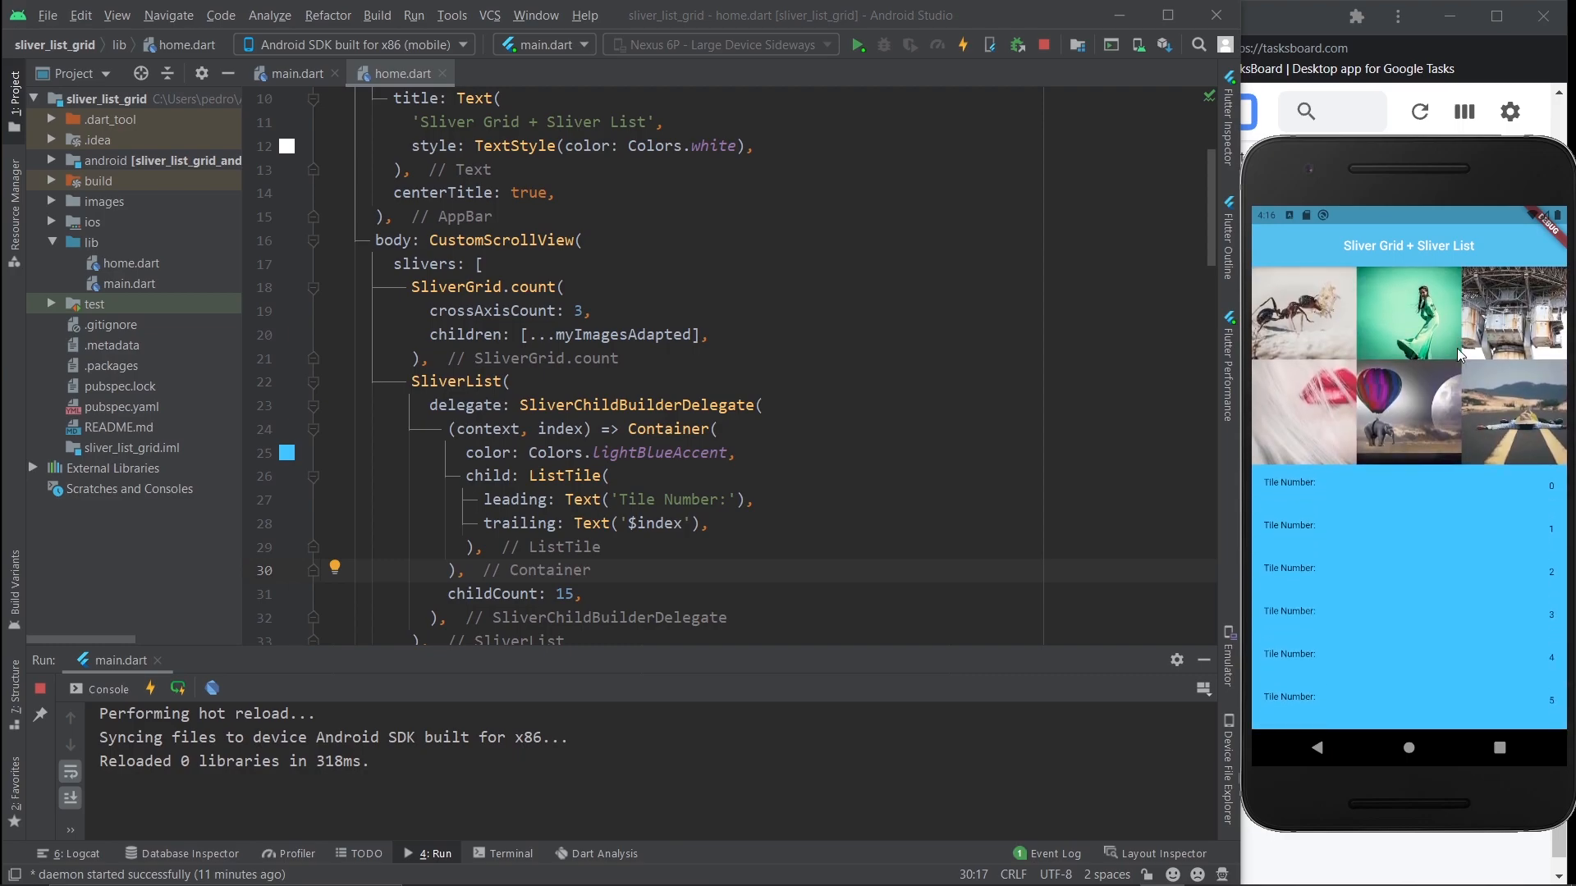
{"action": "scroll", "scroll_direction": "down", "scroll_amount": 3}
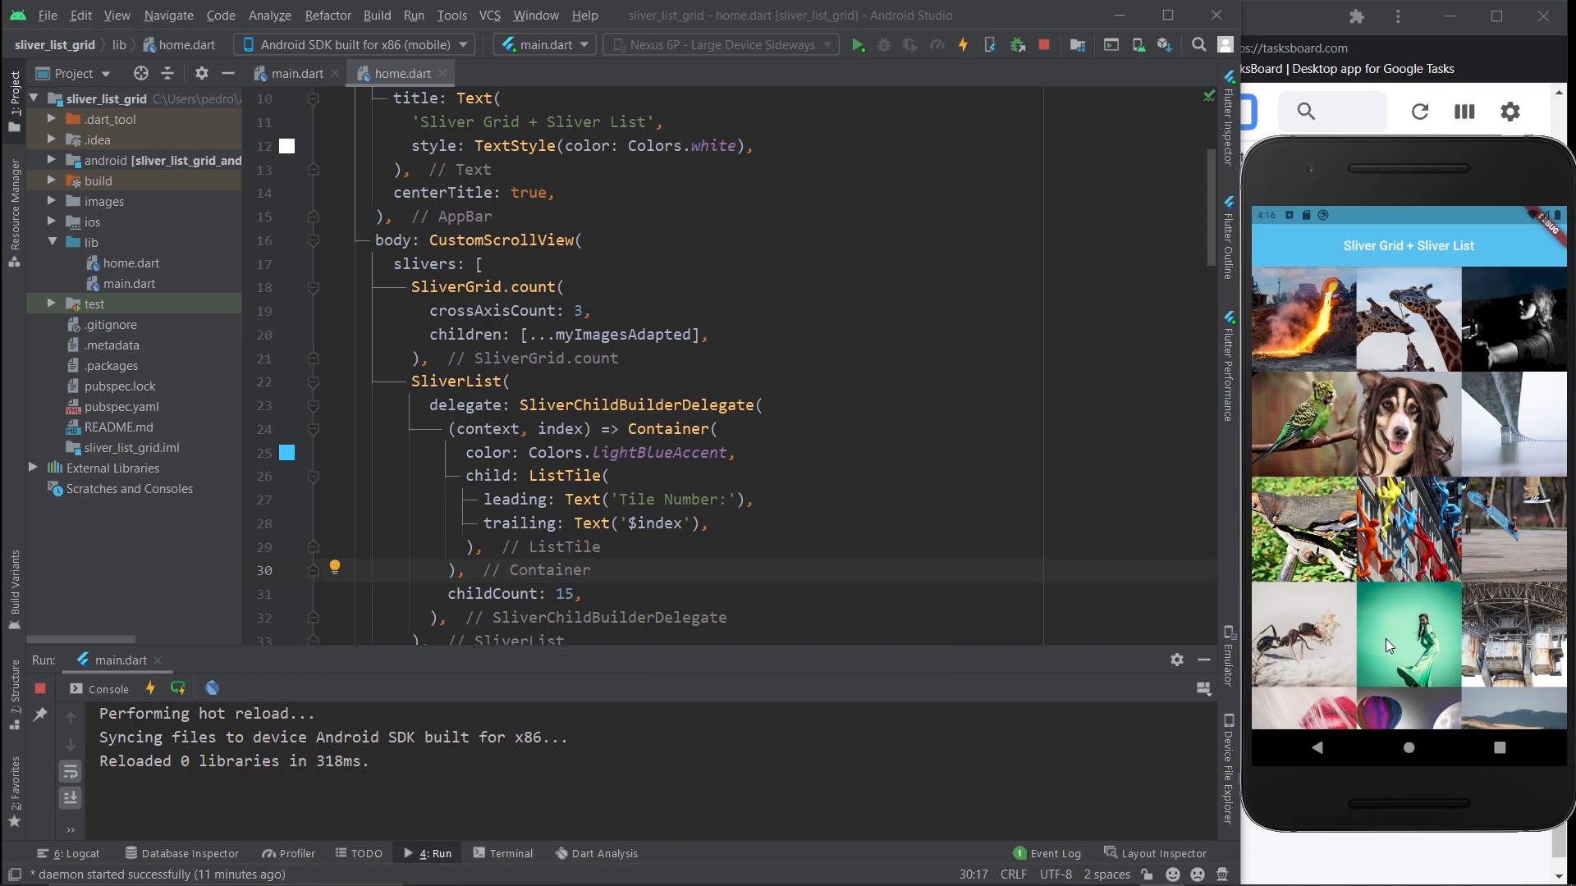
{"action": "scroll", "scroll_direction": "down", "scroll_amount": 3}
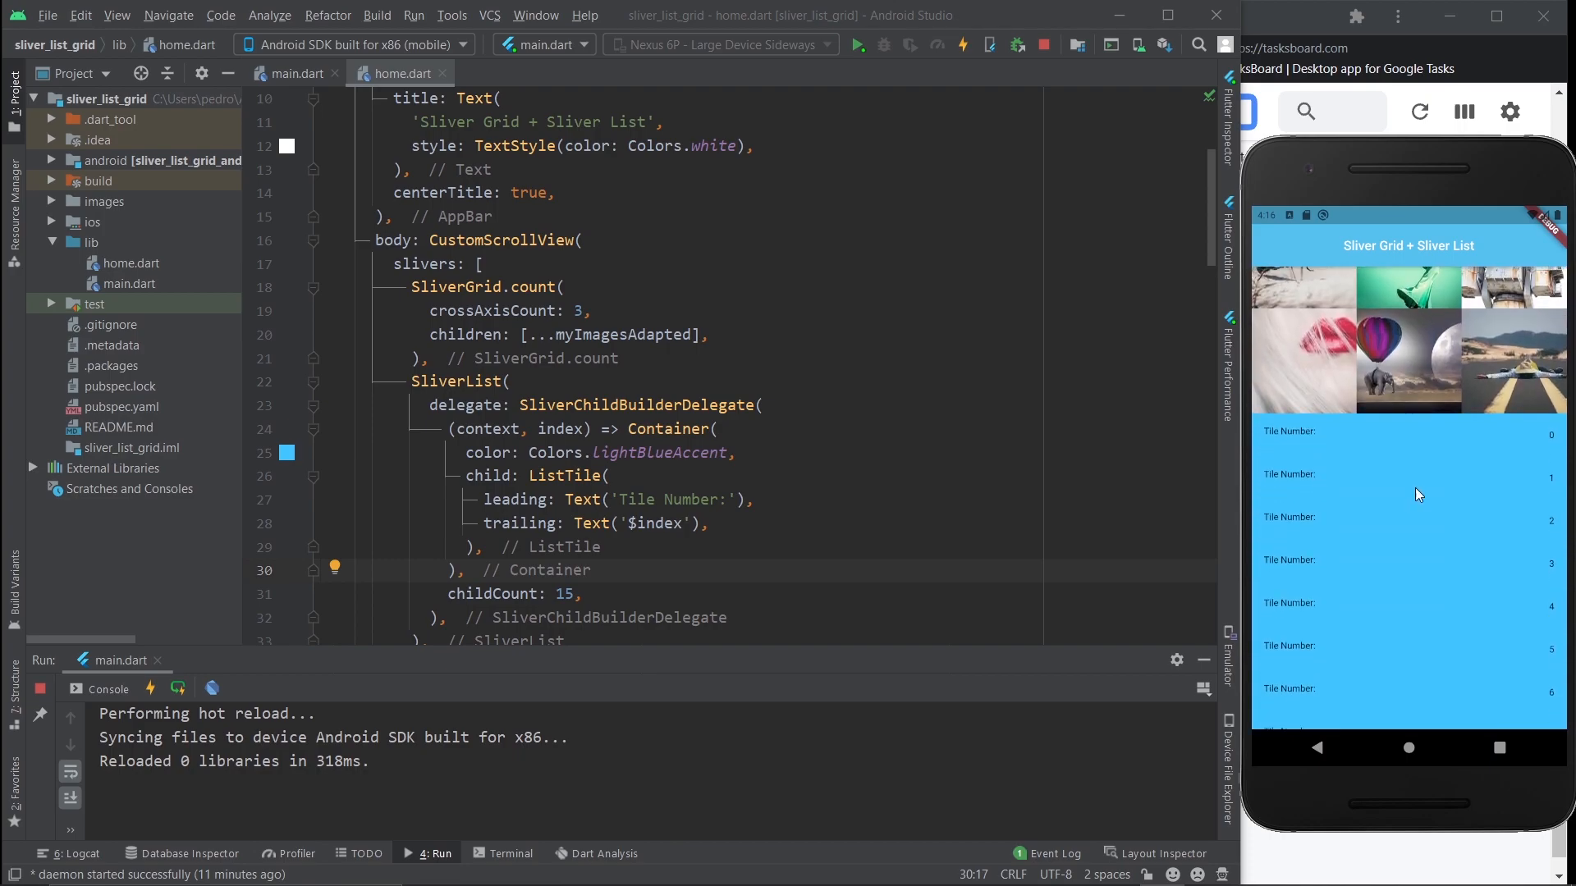
{"action": "scroll", "scroll_direction": "down", "scroll_amount": 3}
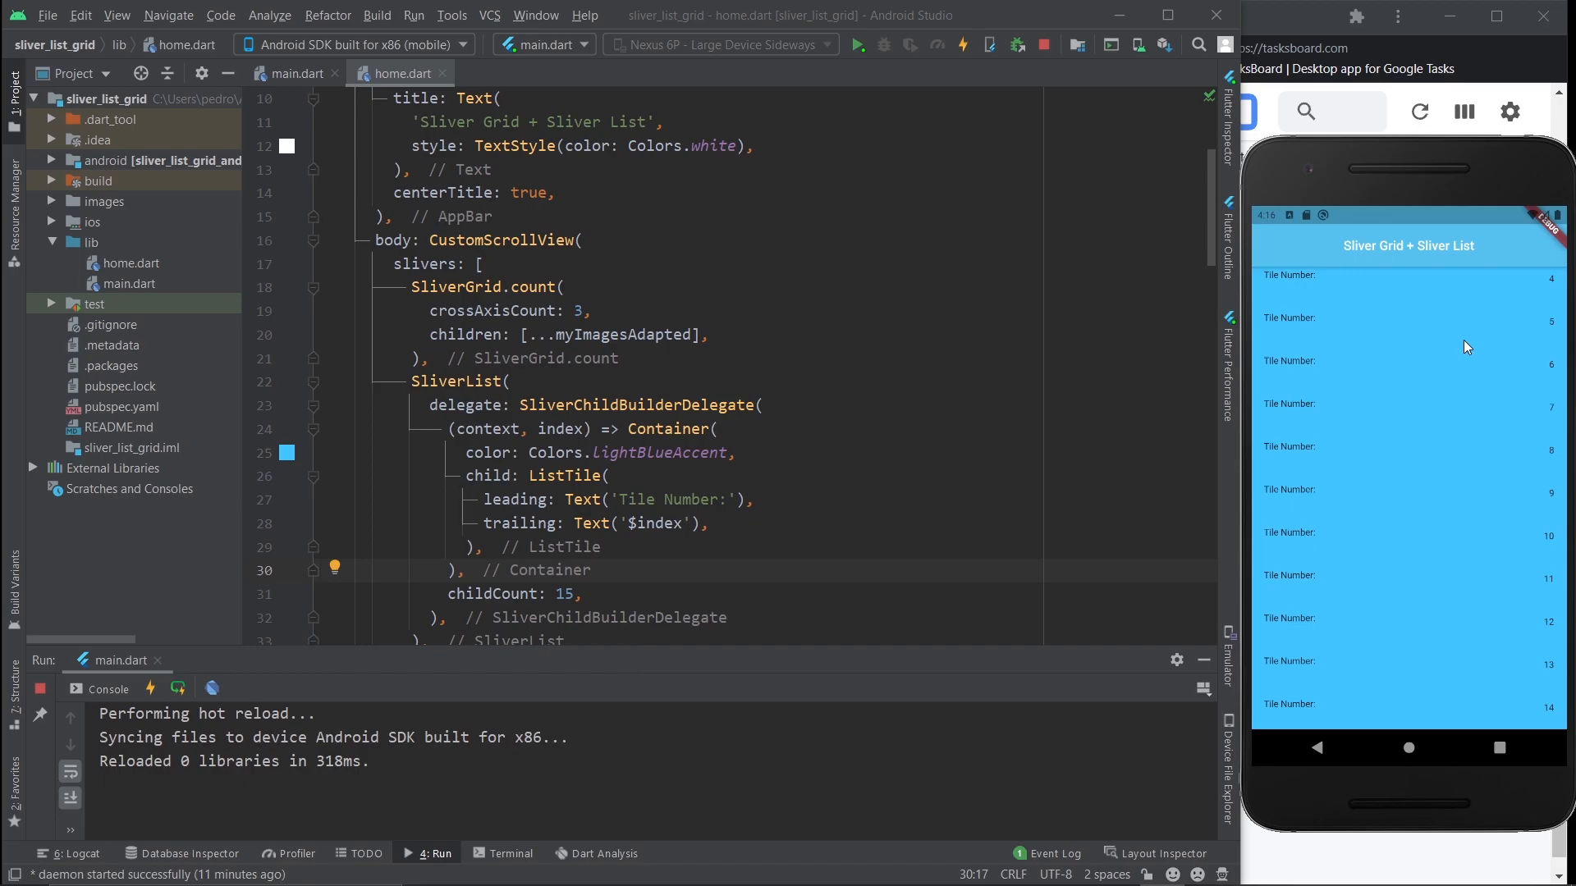
{"action": "left_click", "coordinate": [462, 570]}
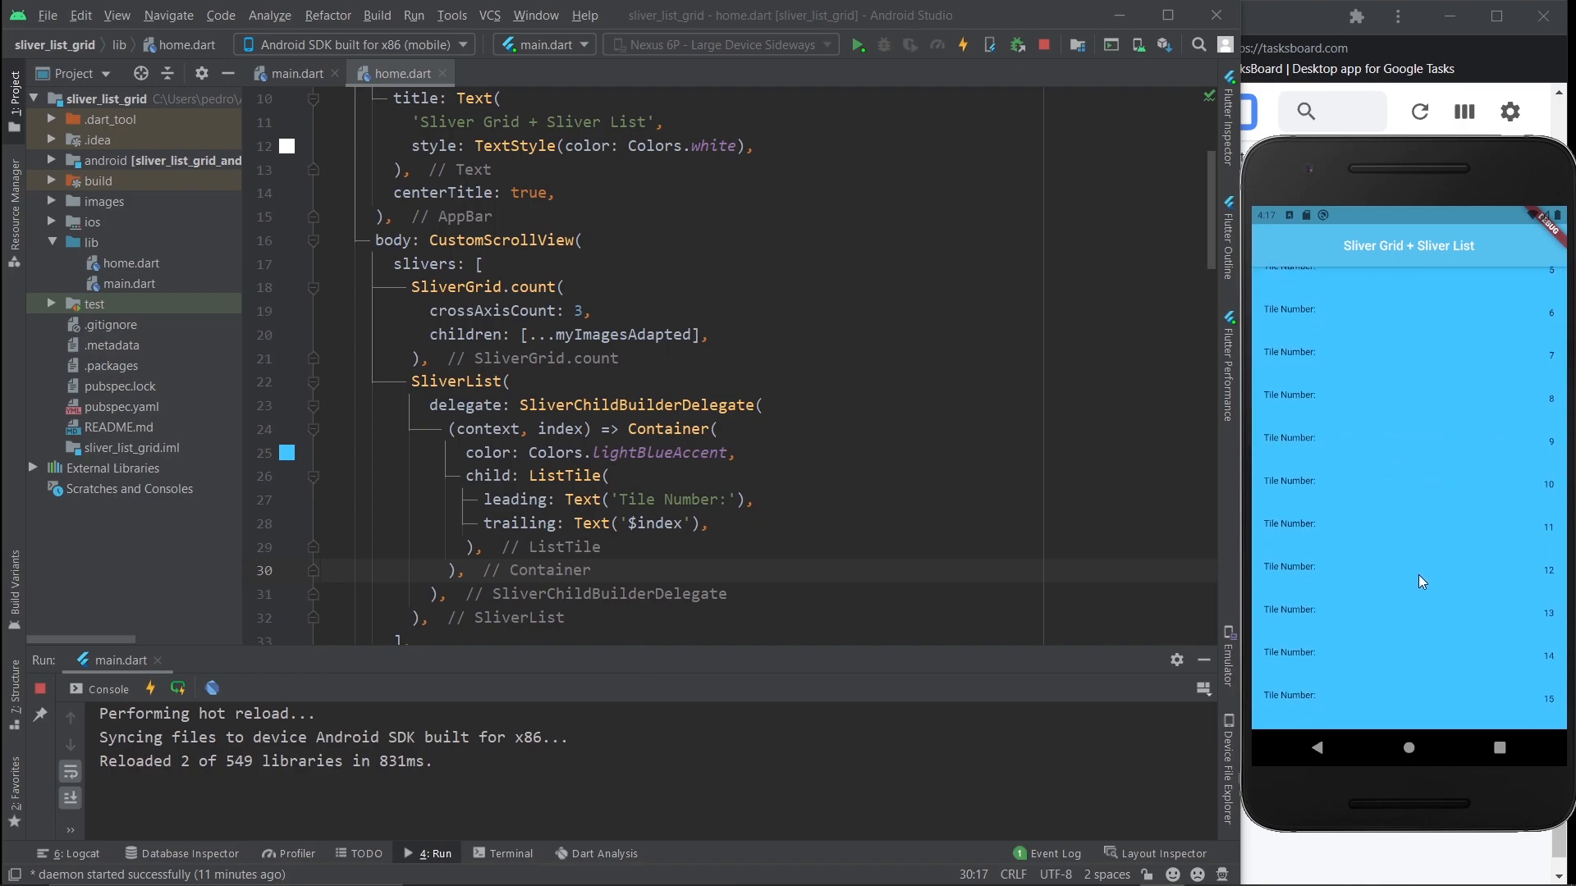
Step: Scroll the endless tiles past number 140, then restore childCount: 15 in the delegate
{"action": "scroll", "scroll_direction": "down", "scroll_amount": 3}
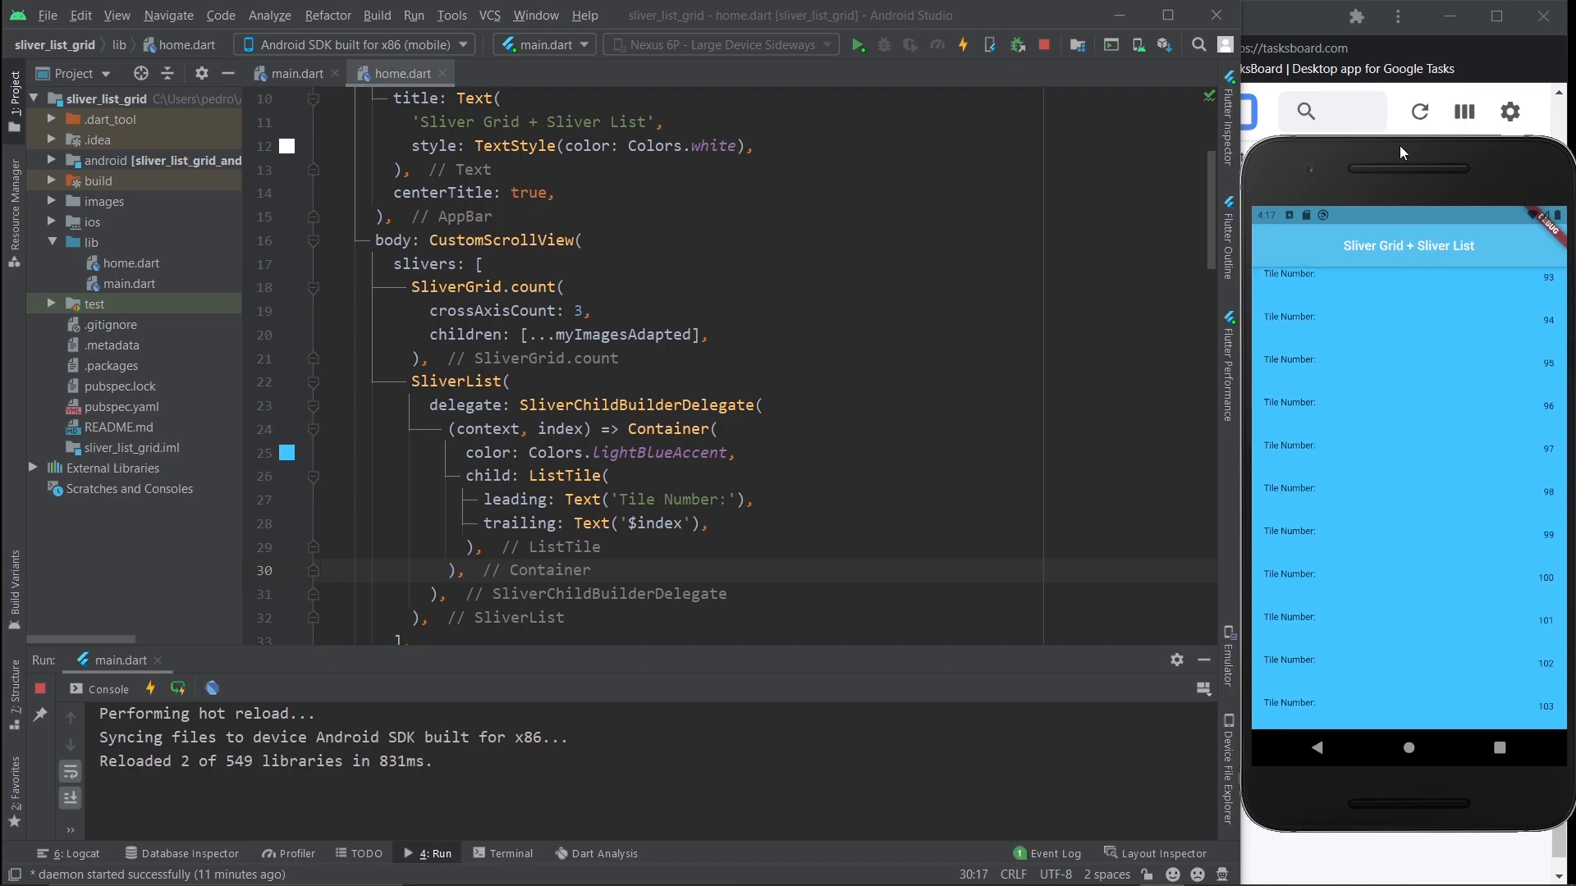
{"action": "scroll", "scroll_direction": "down", "scroll_amount": 3}
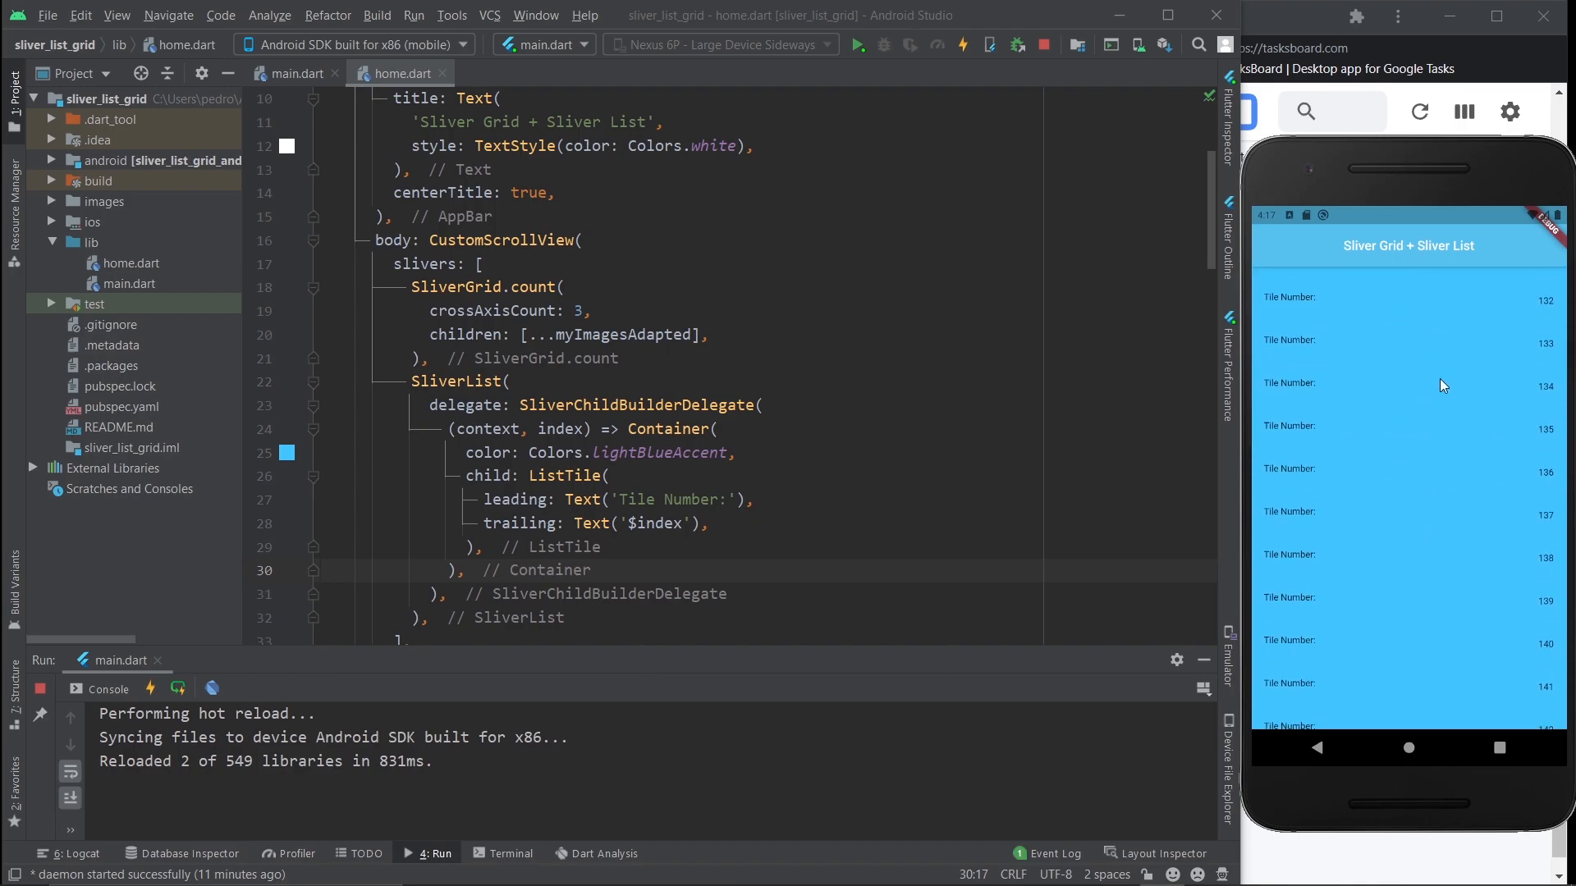
{"action": "left_click", "coordinate": [610, 476]}
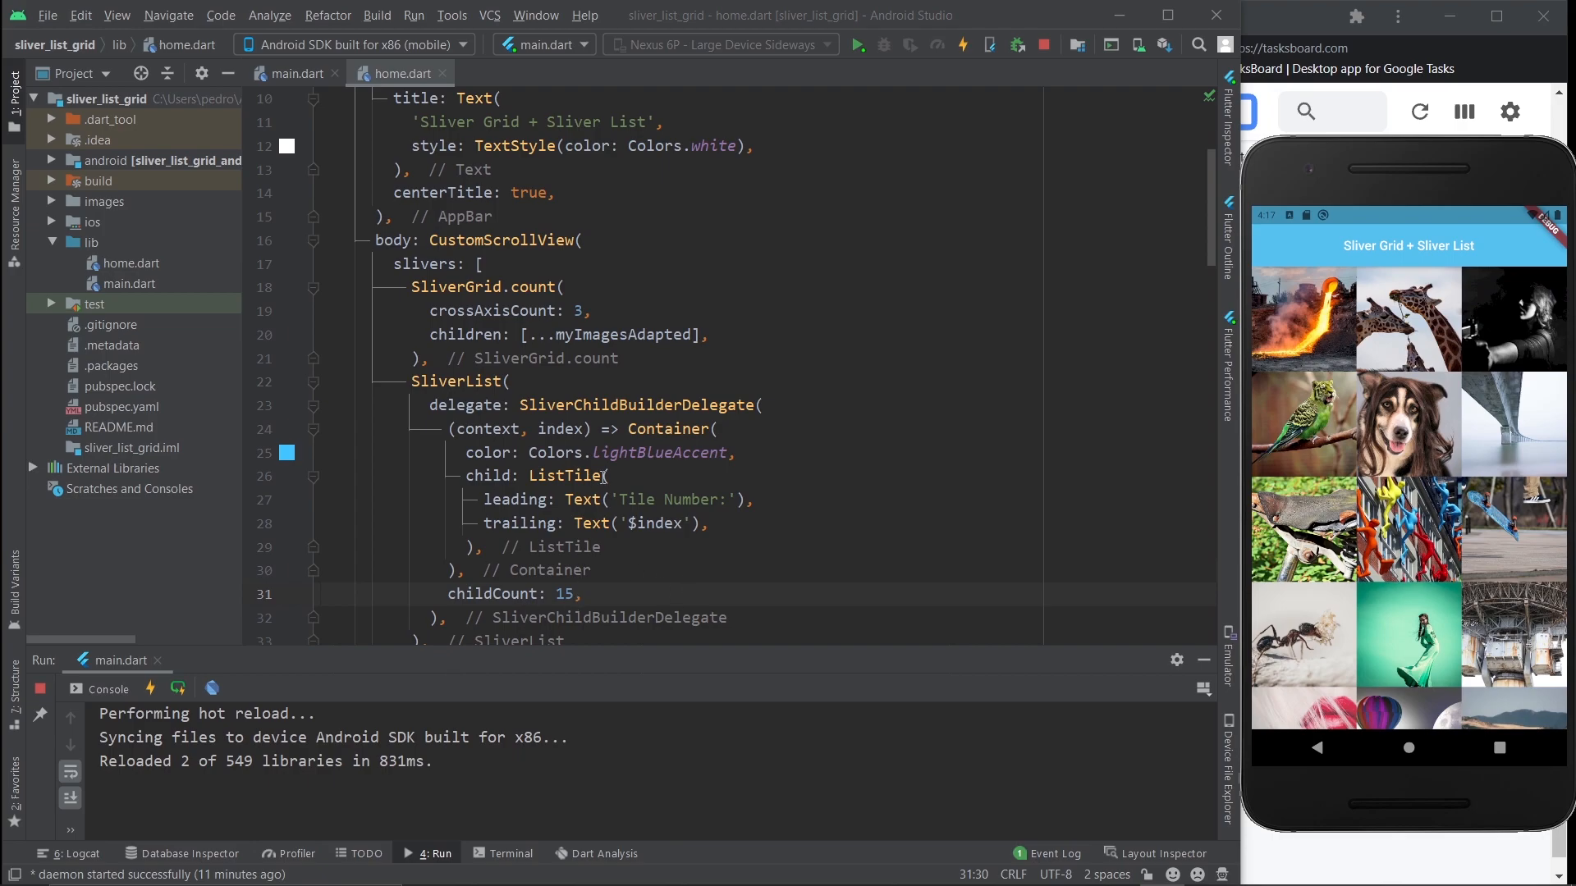
{"action": "double_click", "coordinate": [639, 405]}
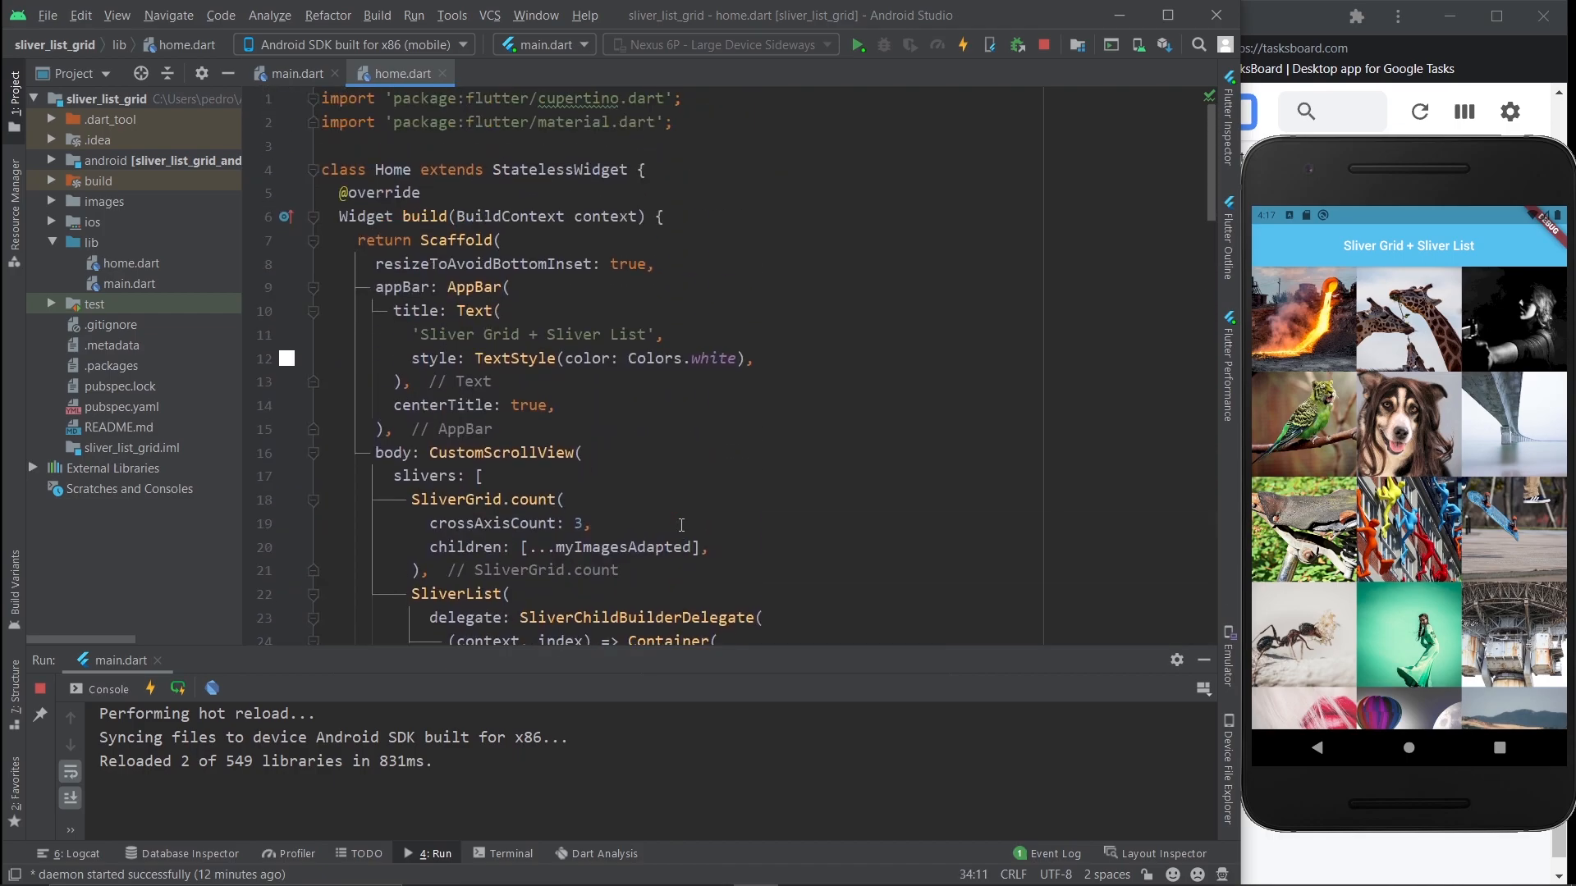
Step: Point out CustomScrollView, scroll the app back to the top, and quit Android Studio
{"action": "scroll", "scroll_direction": "down", "scroll_amount": 3}
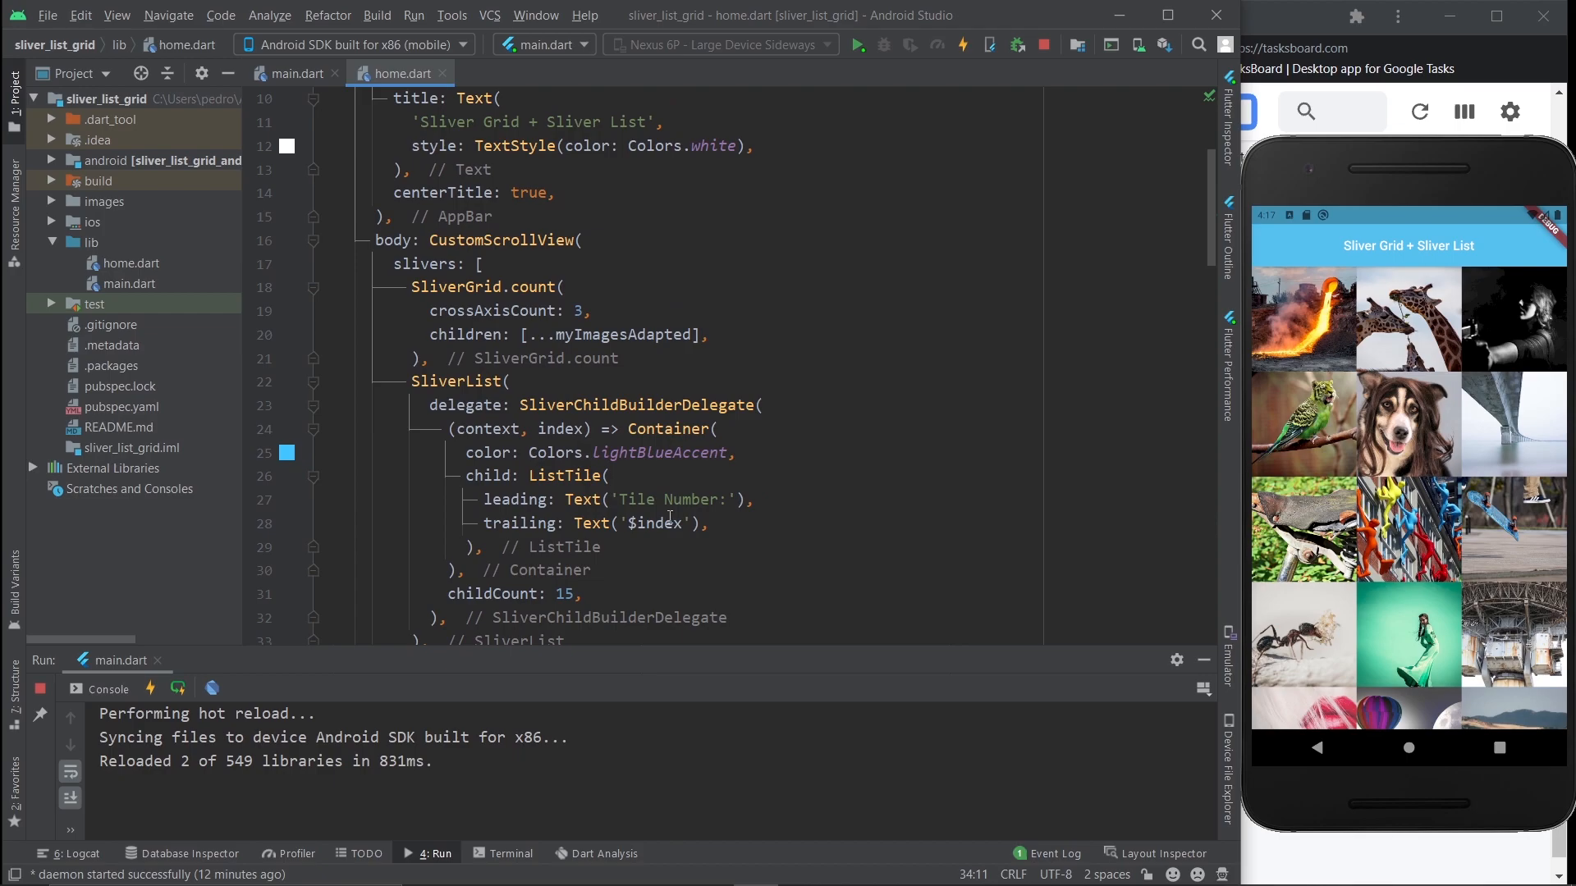
{"action": "double_click", "coordinate": [498, 239]}
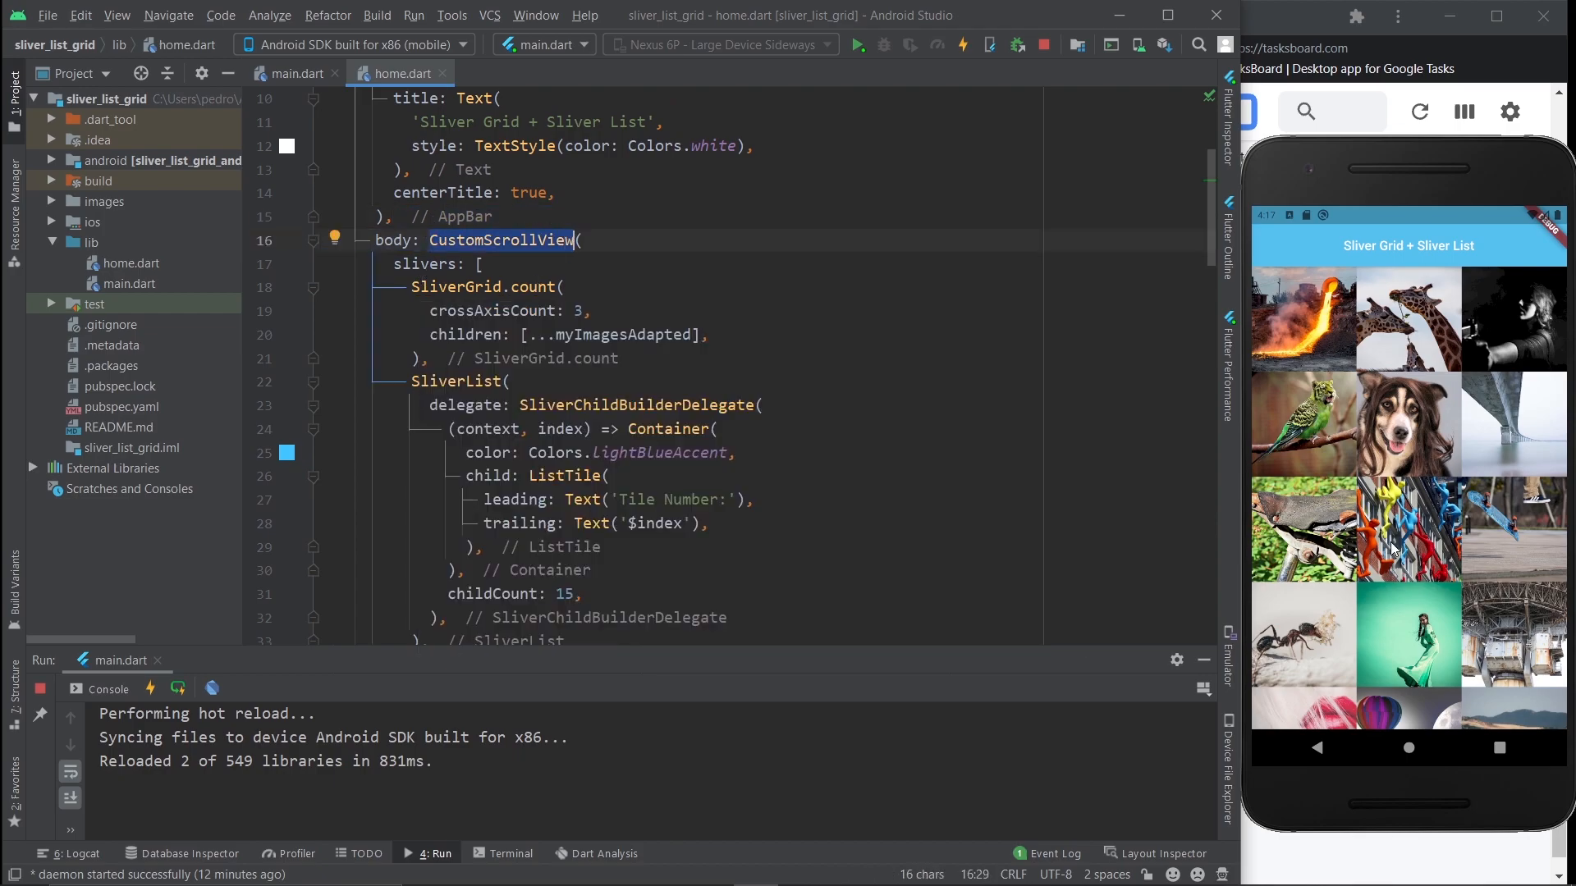
{"action": "scroll", "scroll_direction": "down", "scroll_amount": 3}
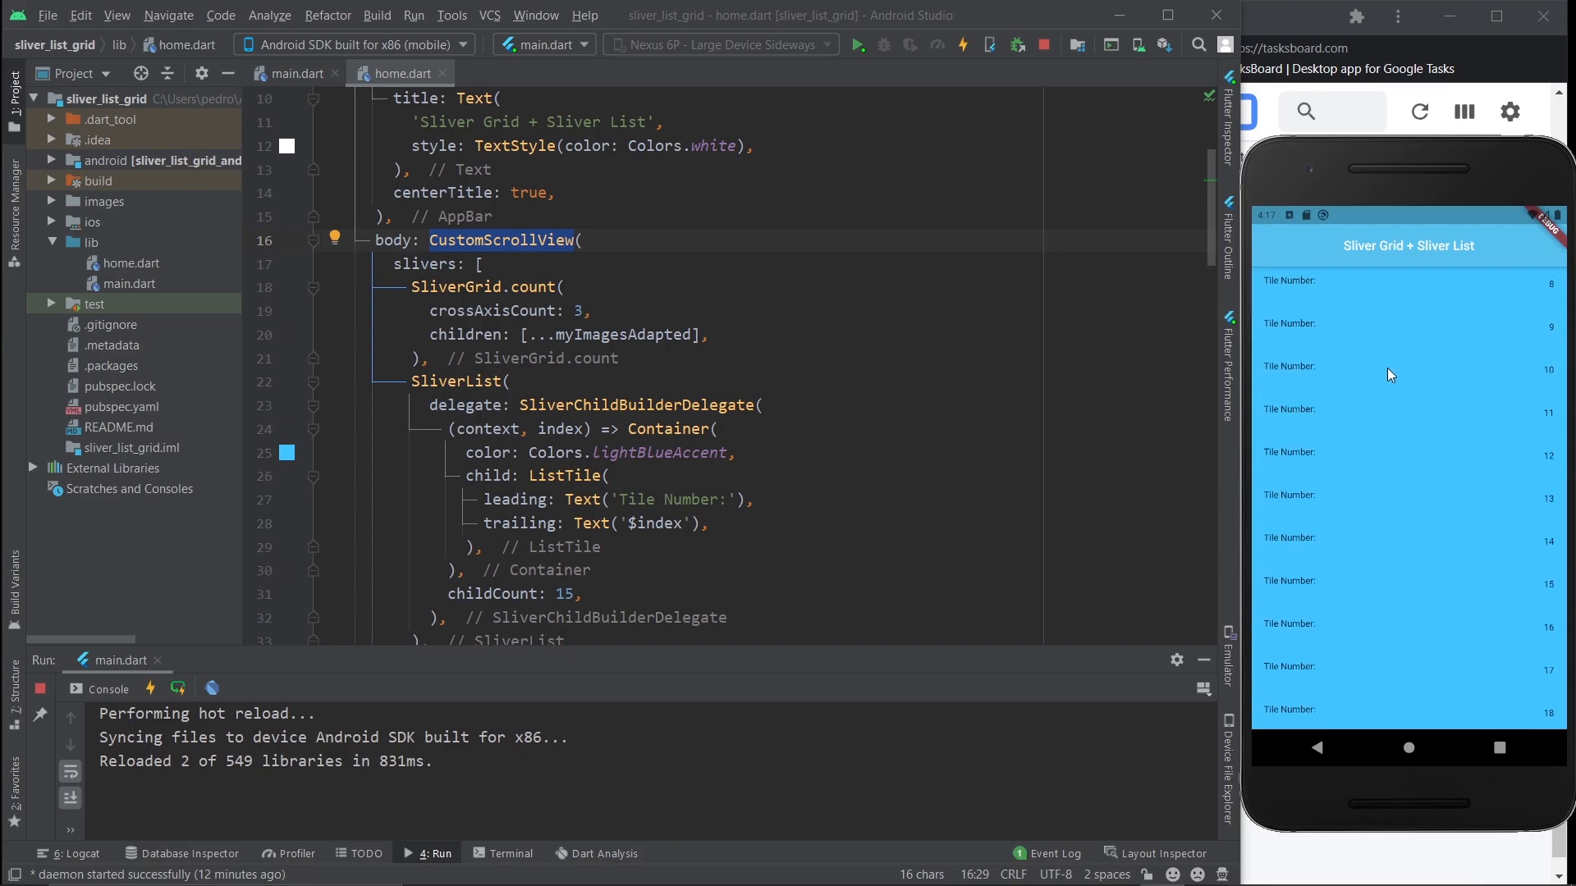
{"action": "scroll", "scroll_direction": "down", "scroll_amount": 3}
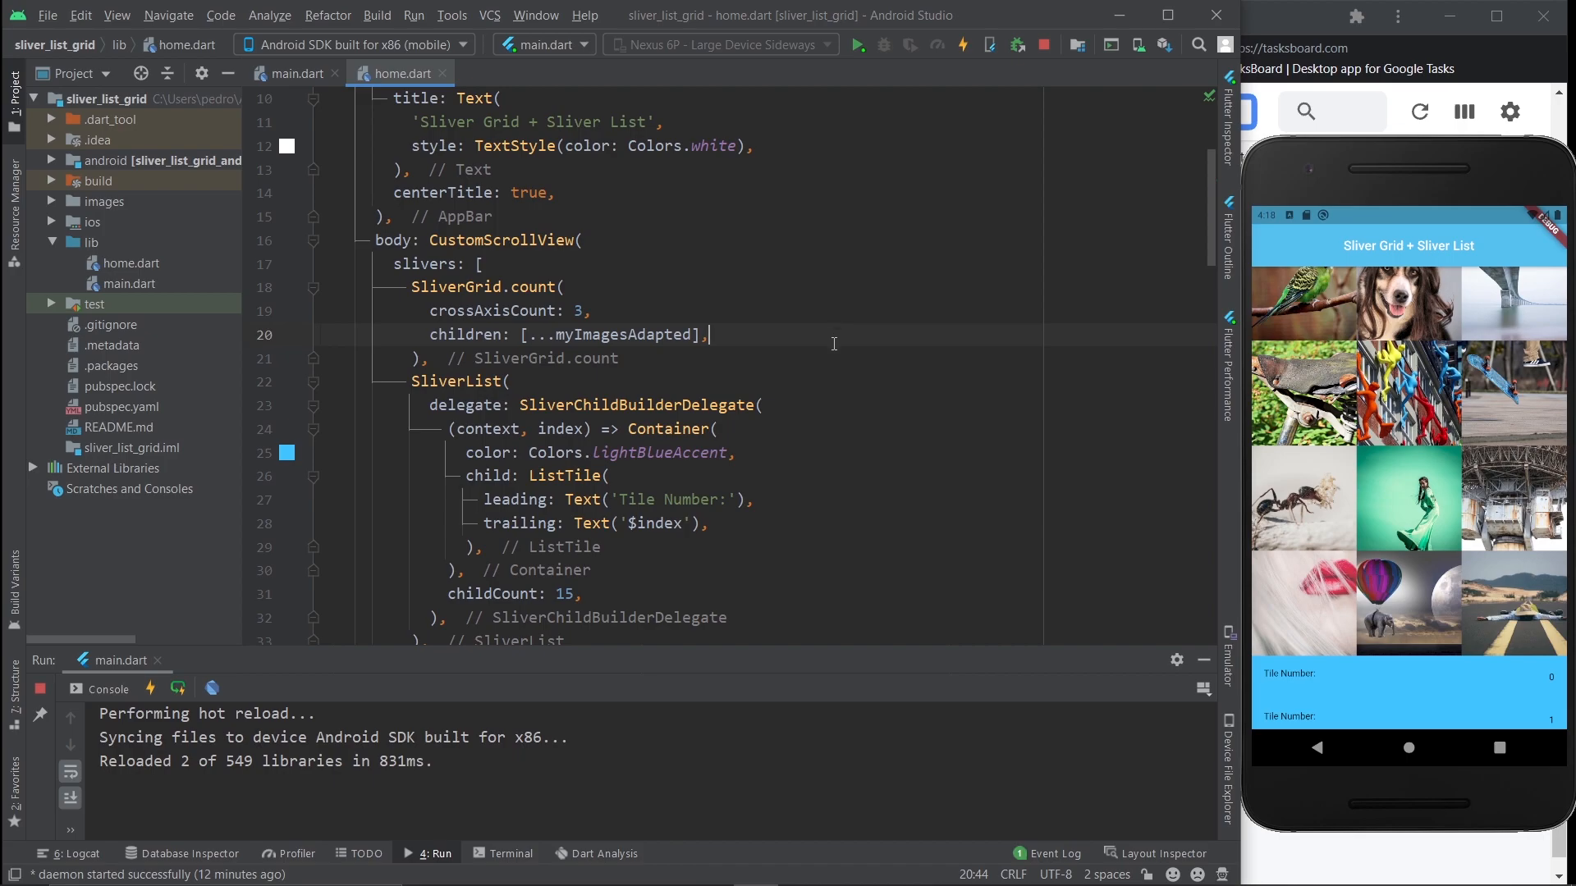
{"action": "mouse_move", "coordinate": [828, 339]}
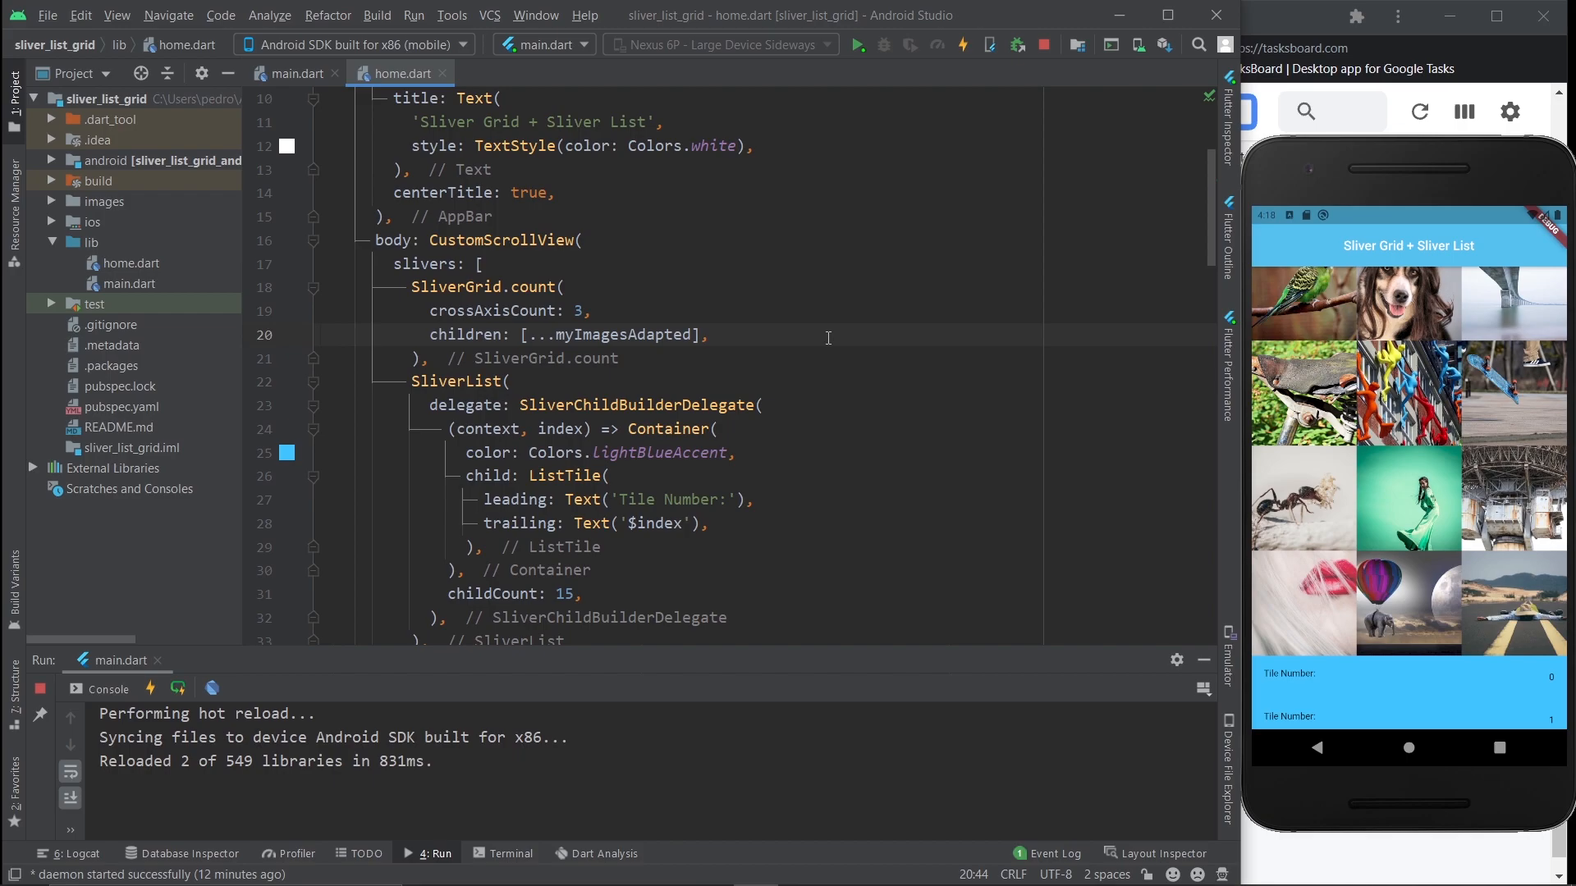
{"action": "left_click", "coordinate": [1215, 14]}
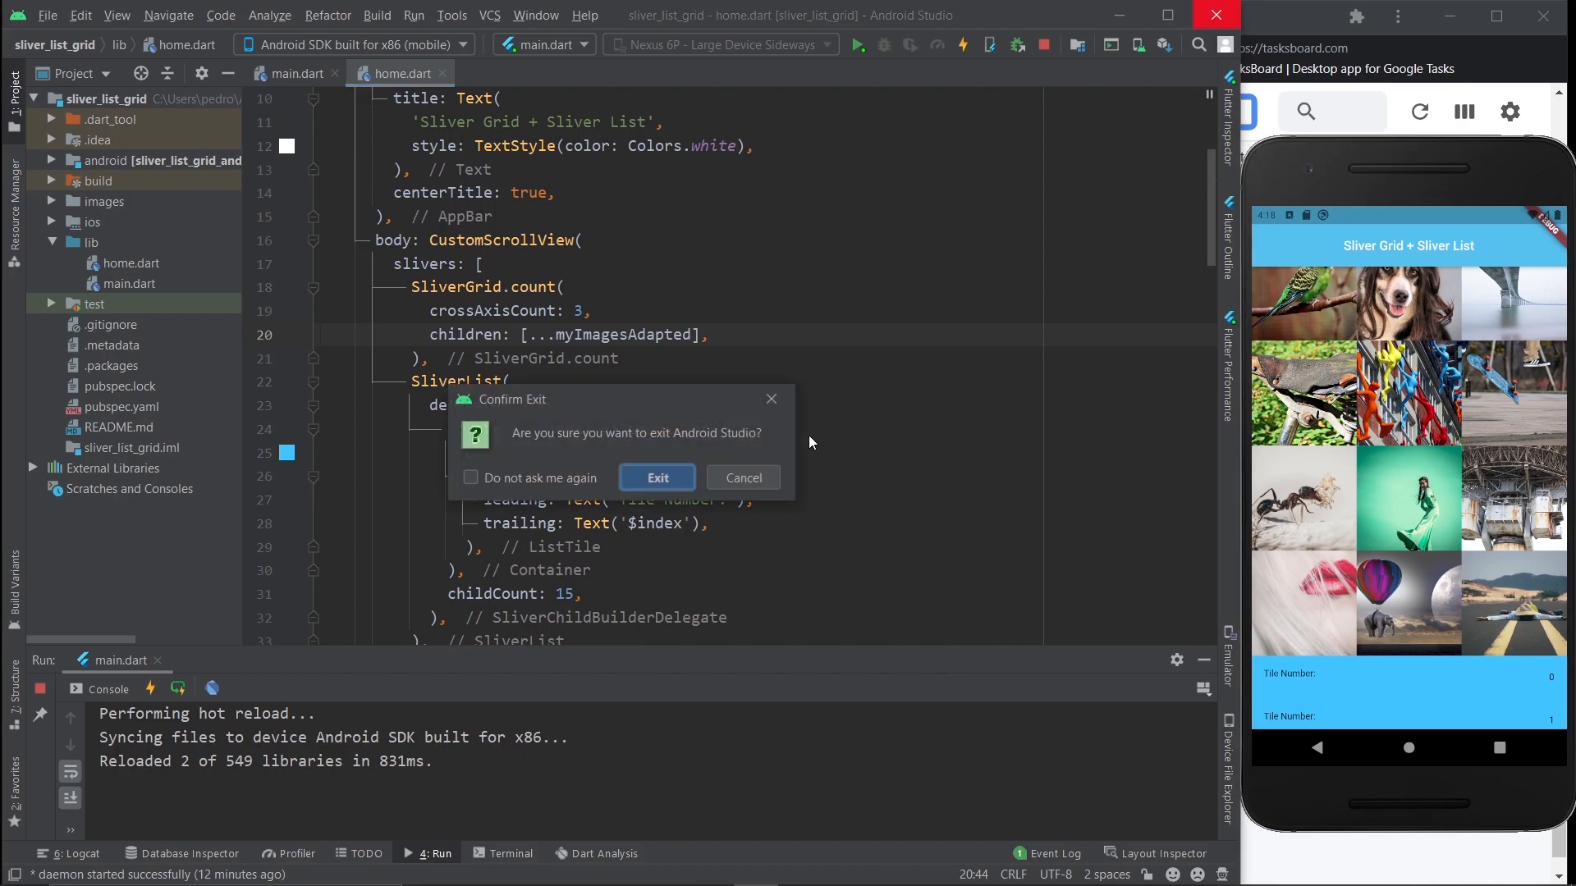